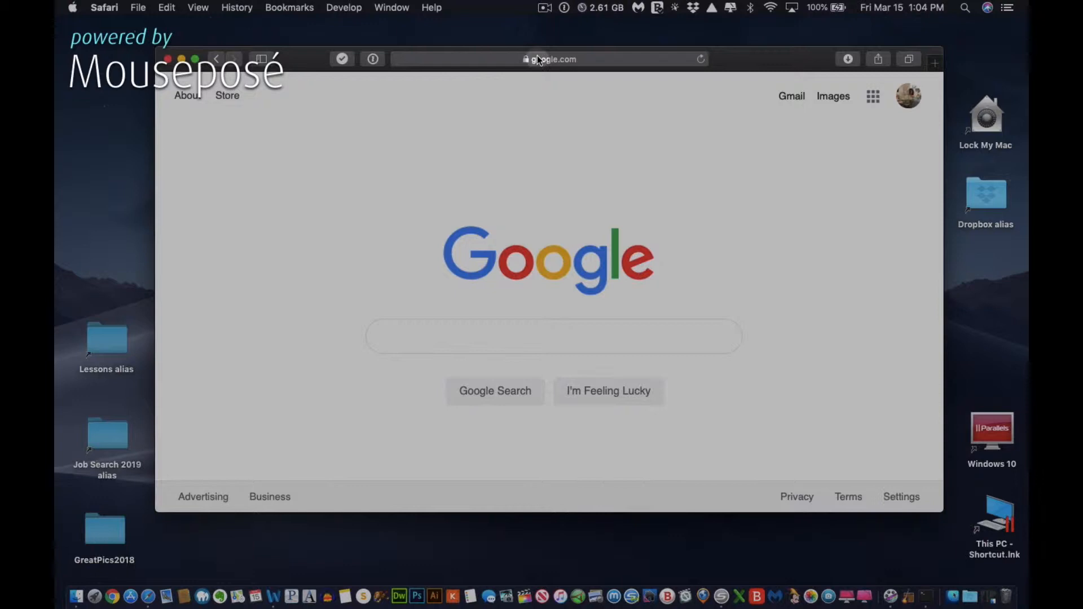
# - Load scratch.mit.edu/download and scroll to the Scratch 2.0 Offline Editor section
pyautogui.click(549, 59)
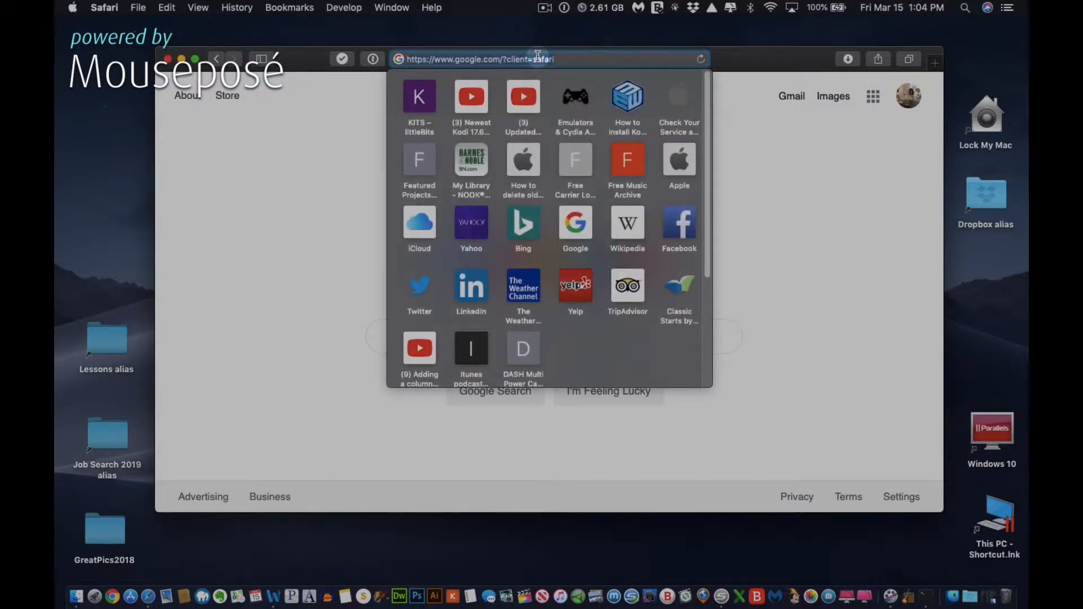
pyautogui.write('https://scratch.mit.edu/download')
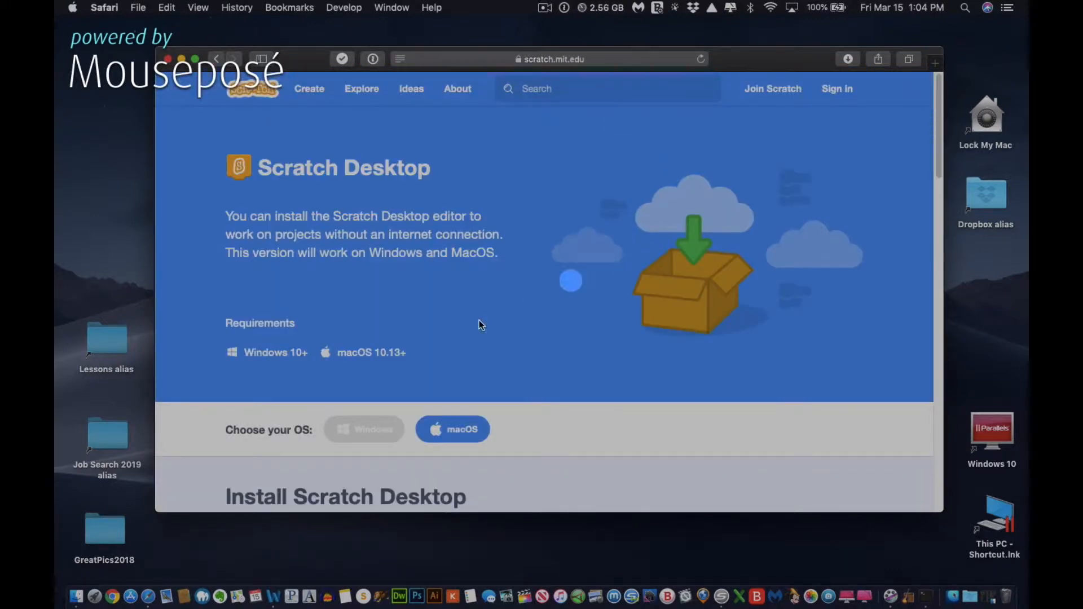
pyautogui.scroll(-3)
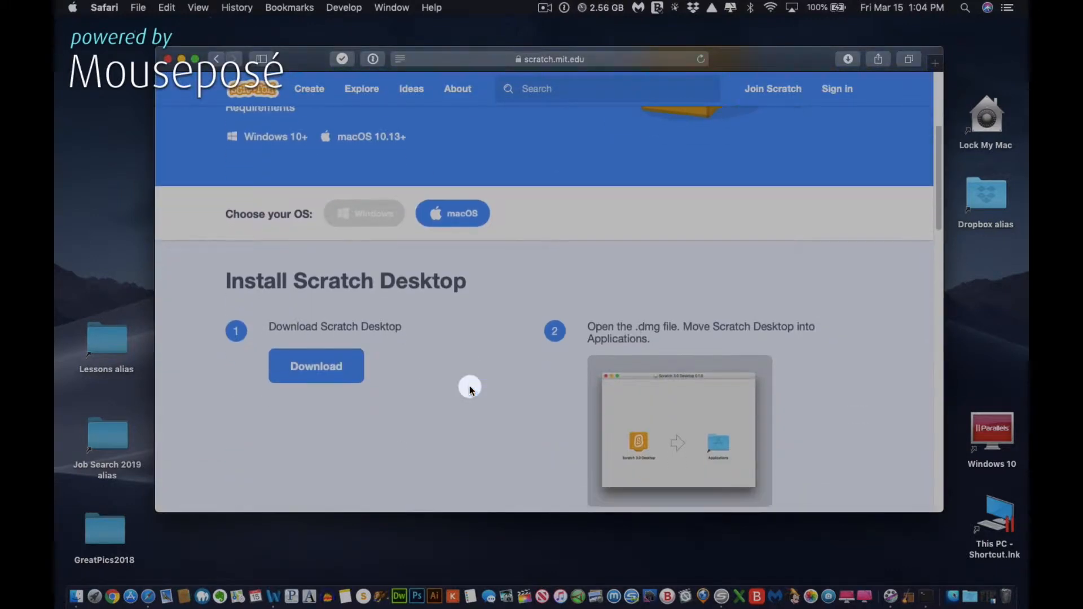
pyautogui.scroll(-3)
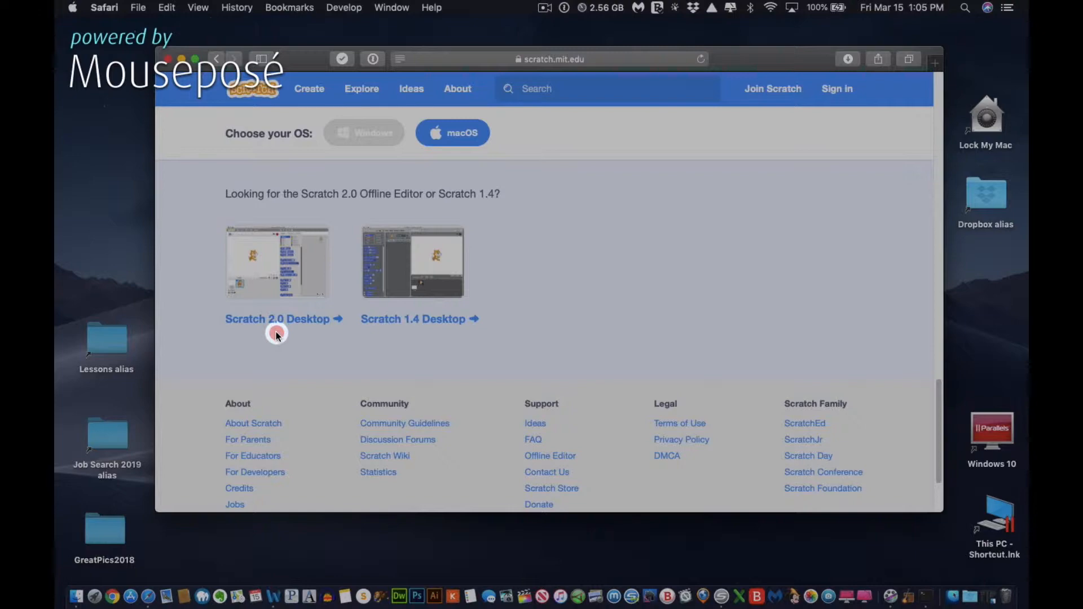
# - Go to the Scratch 2.0 Desktop page and download the Mac OS X offline editor
pyautogui.click(278, 319)
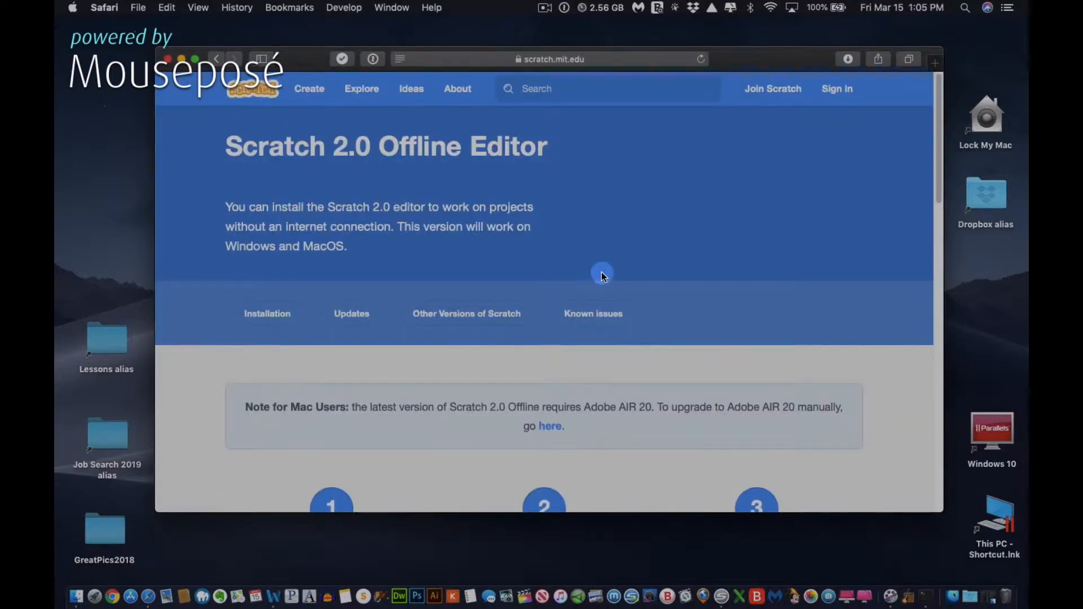
pyautogui.scroll(-3)
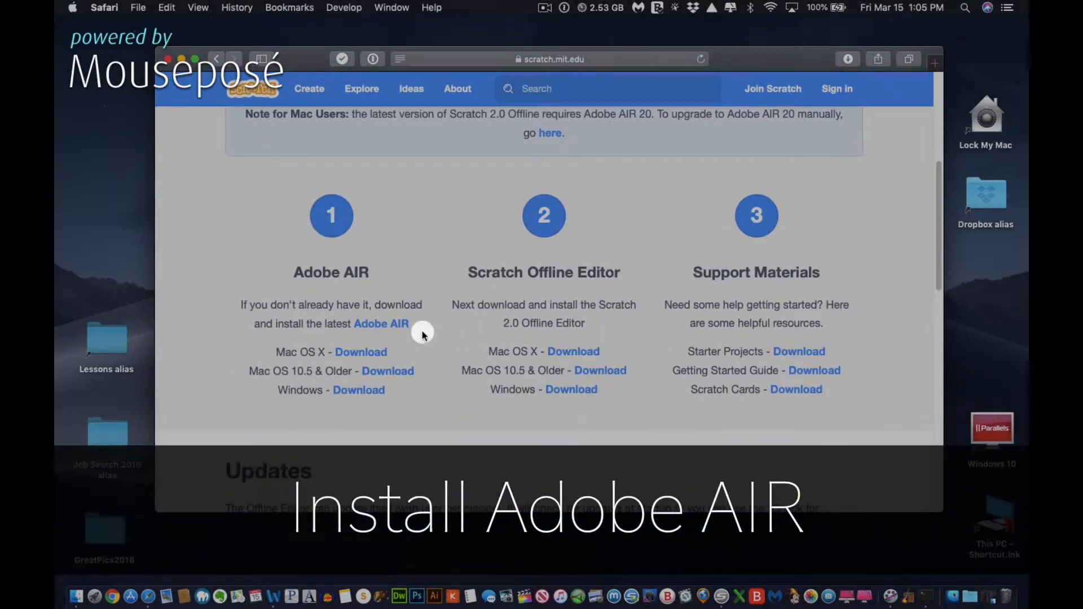
pyautogui.moveTo(380, 316)
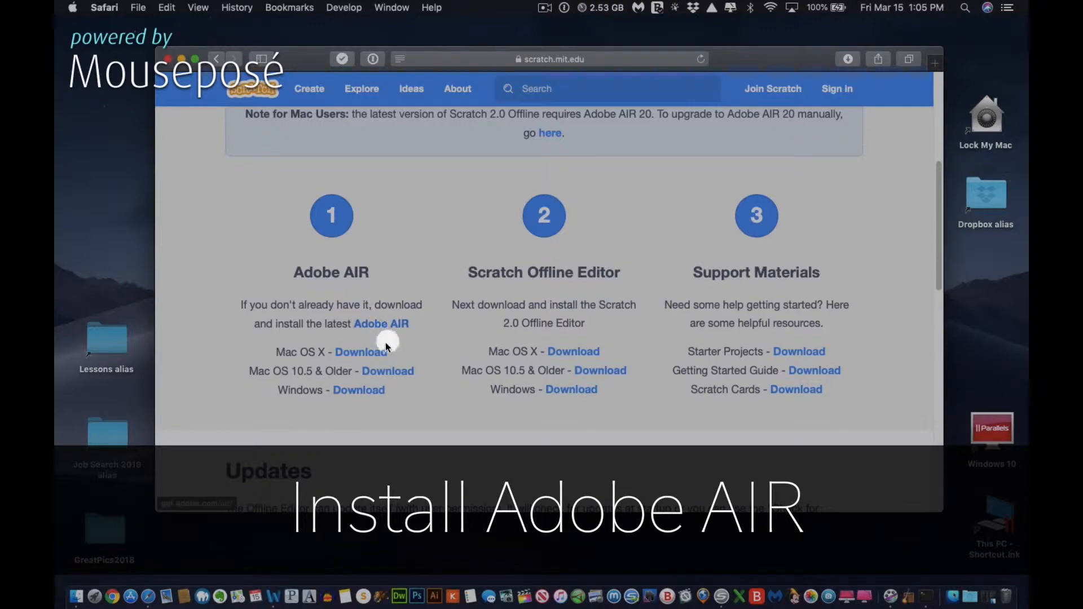
pyautogui.moveTo(389, 331)
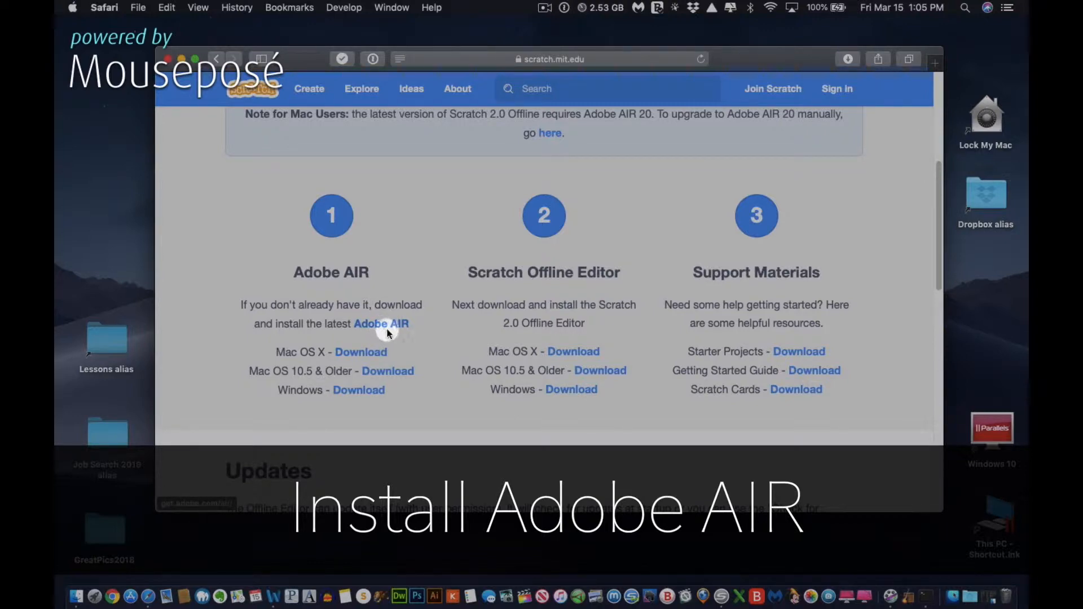
pyautogui.moveTo(570, 354)
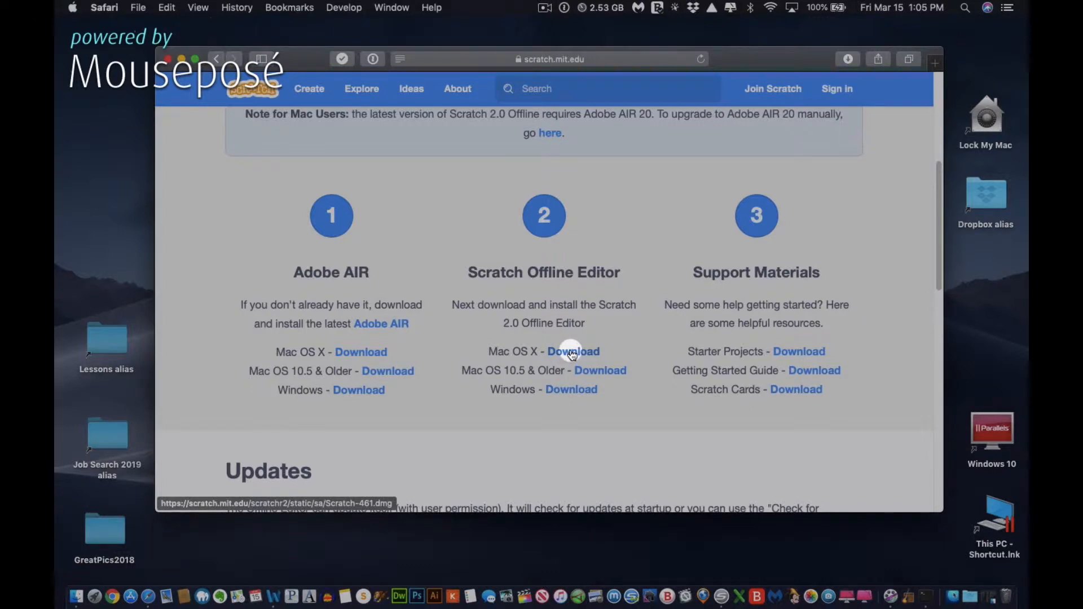
pyautogui.click(572, 352)
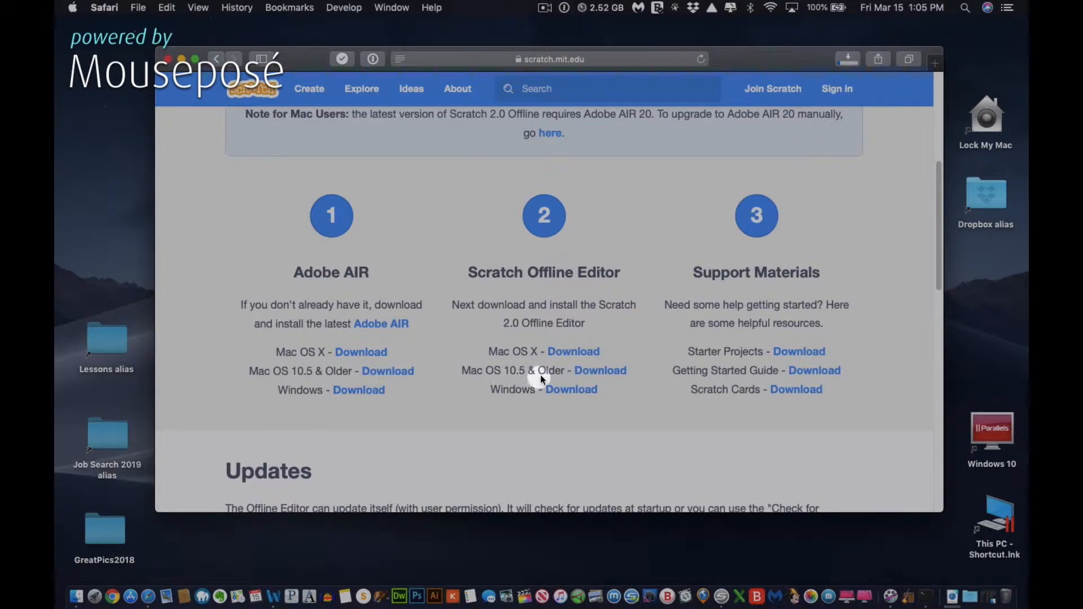
pyautogui.moveTo(494, 351)
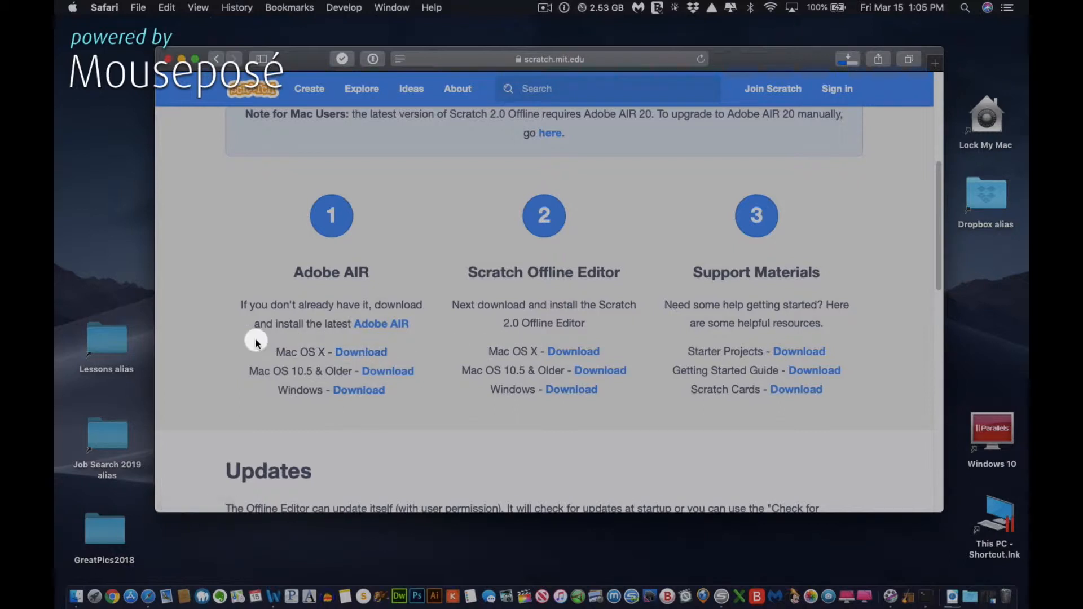
pyautogui.moveTo(283, 369)
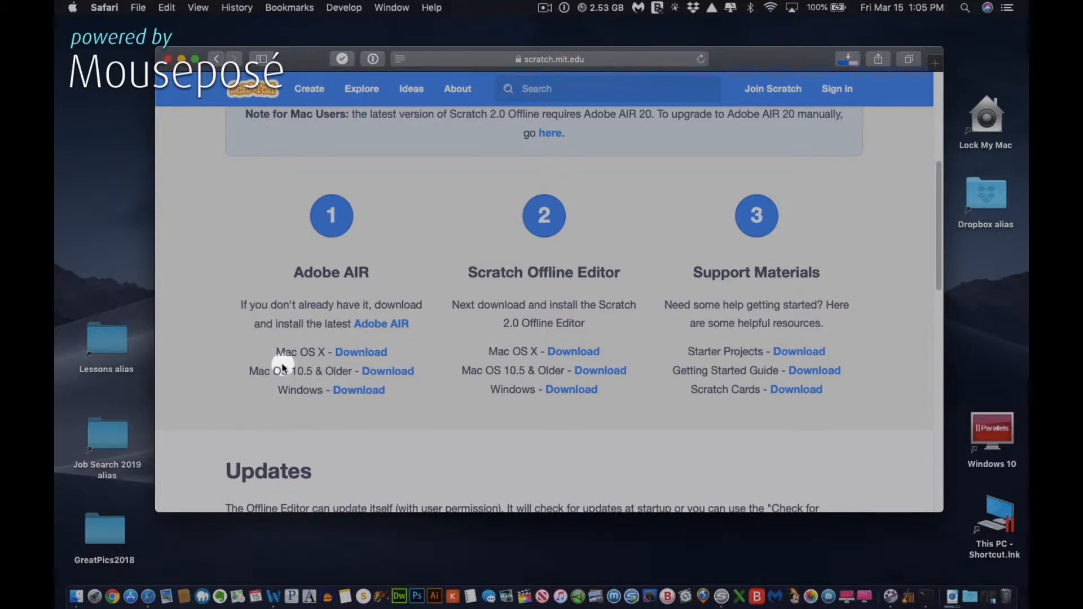
pyautogui.moveTo(318, 341)
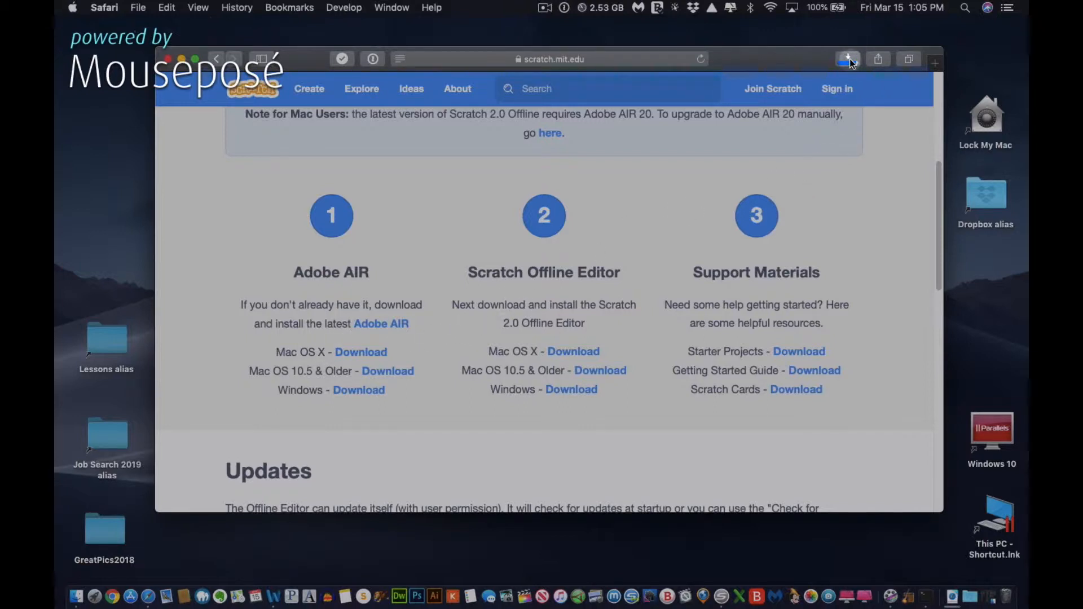
# - Open Scratch-461.dmg from Safari's recent downloads list
pyautogui.click(847, 58)
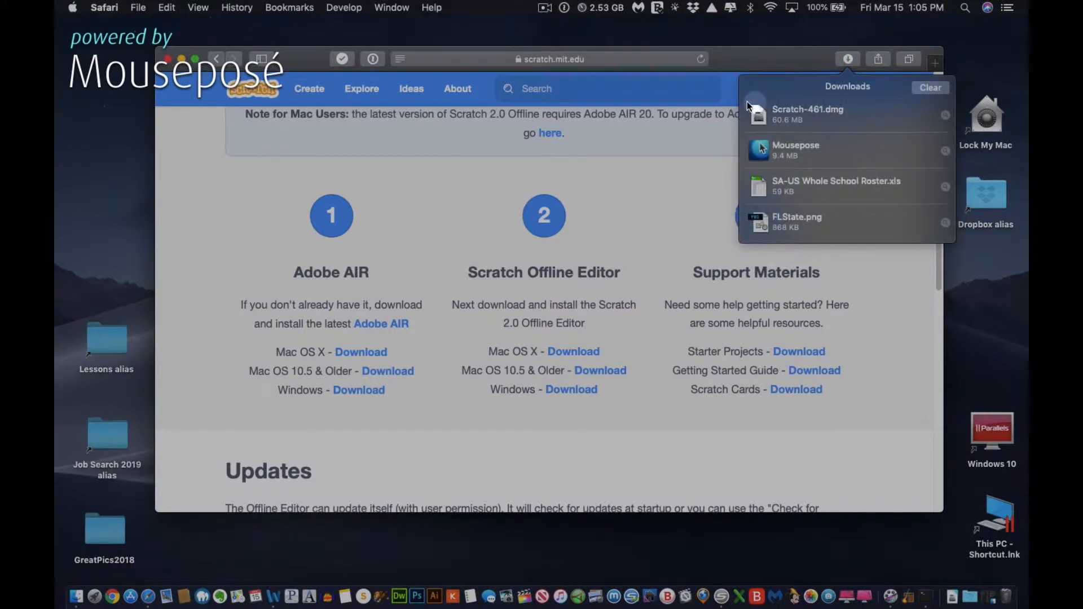
pyautogui.click(808, 113)
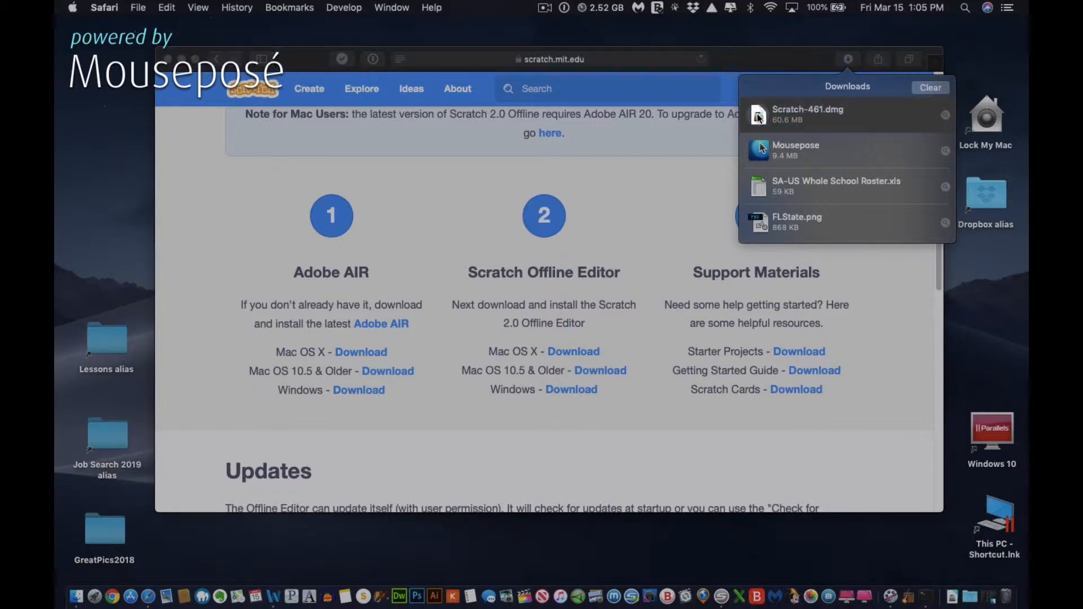
pyautogui.doubleClick(808, 114)
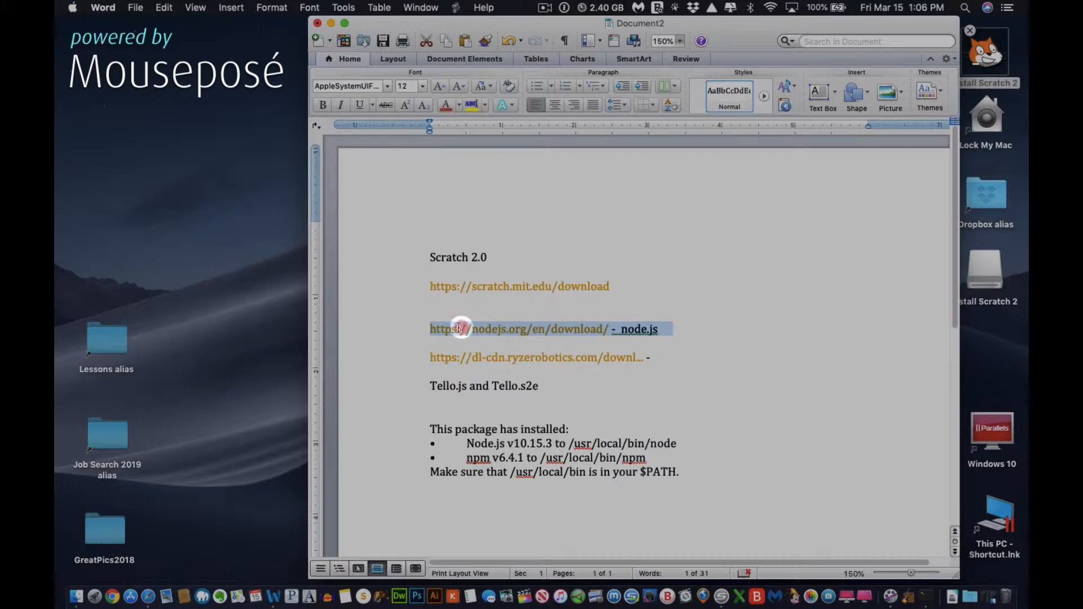
pyautogui.moveTo(440, 306)
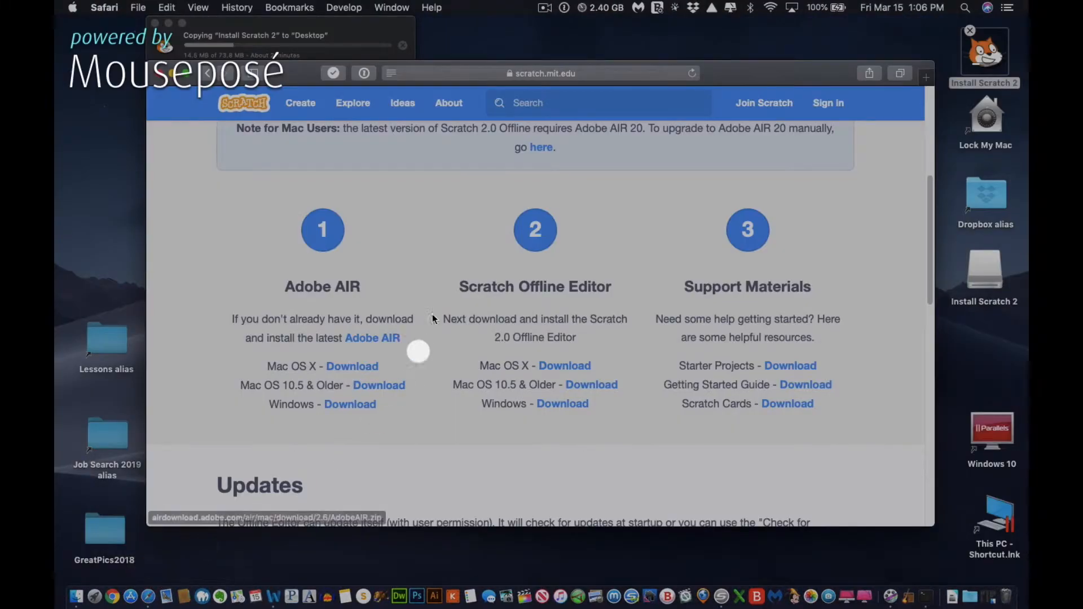
# - Load nodejs.org and browse its Downloads page for the LTS 10.15.3 installers
pyautogui.click(542, 72)
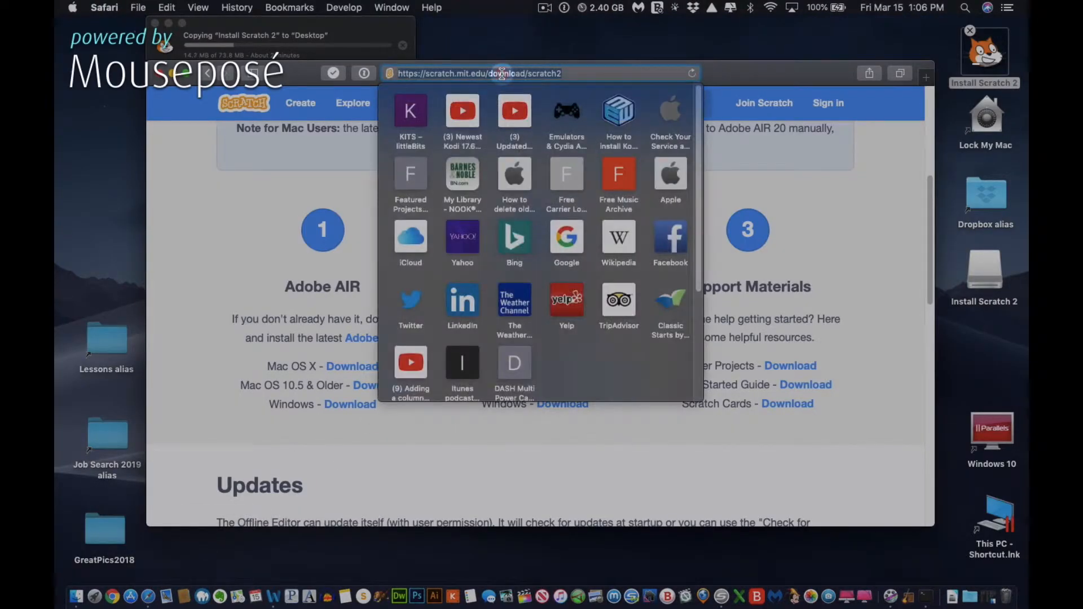
pyautogui.click(501, 73)
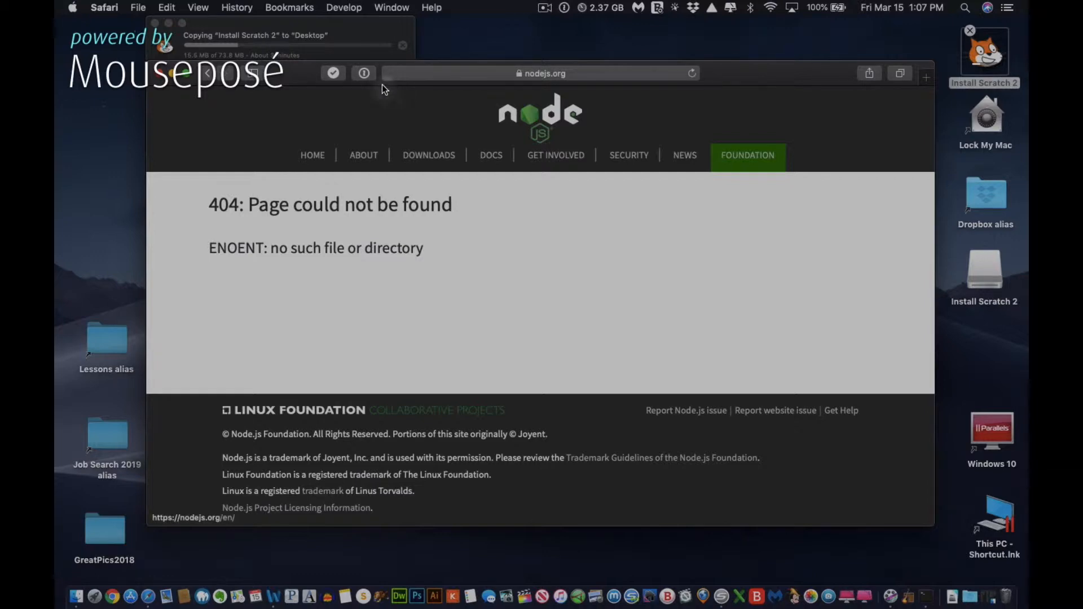
pyautogui.click(540, 73)
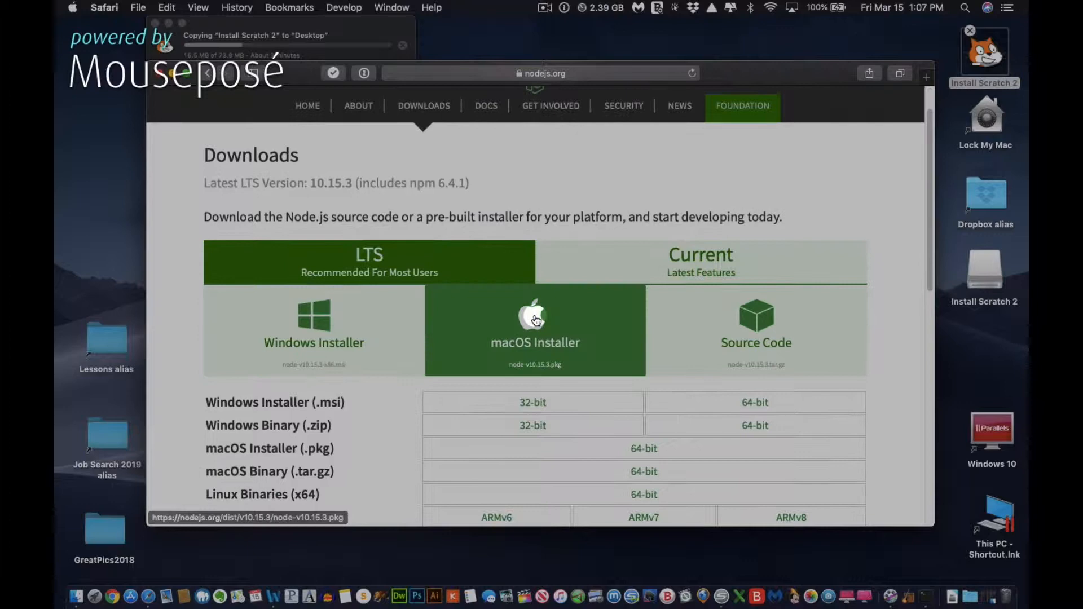
pyautogui.scroll(-3)
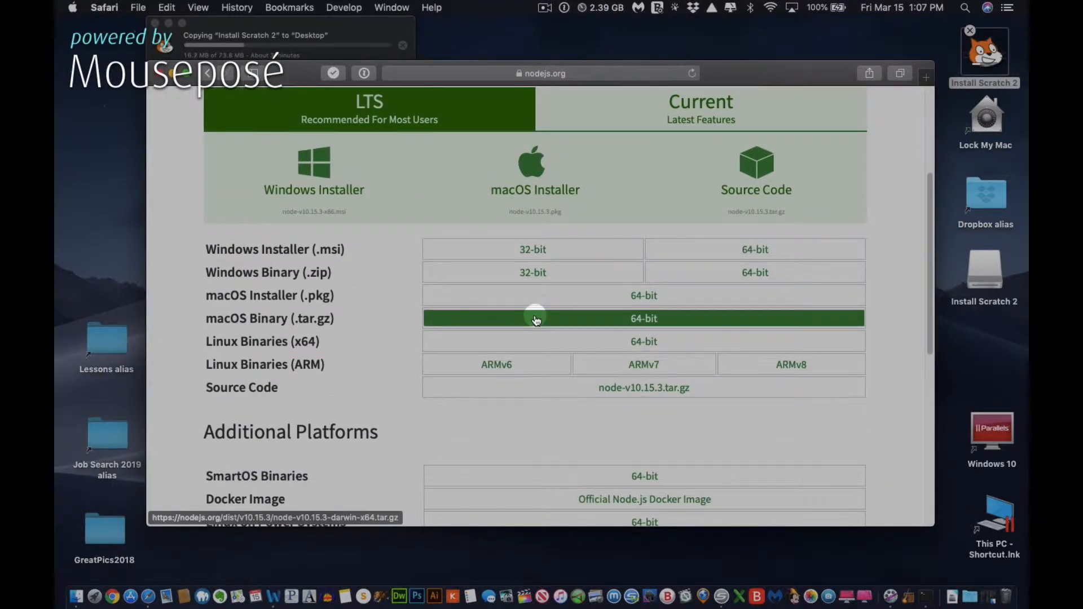
pyautogui.scroll(-3)
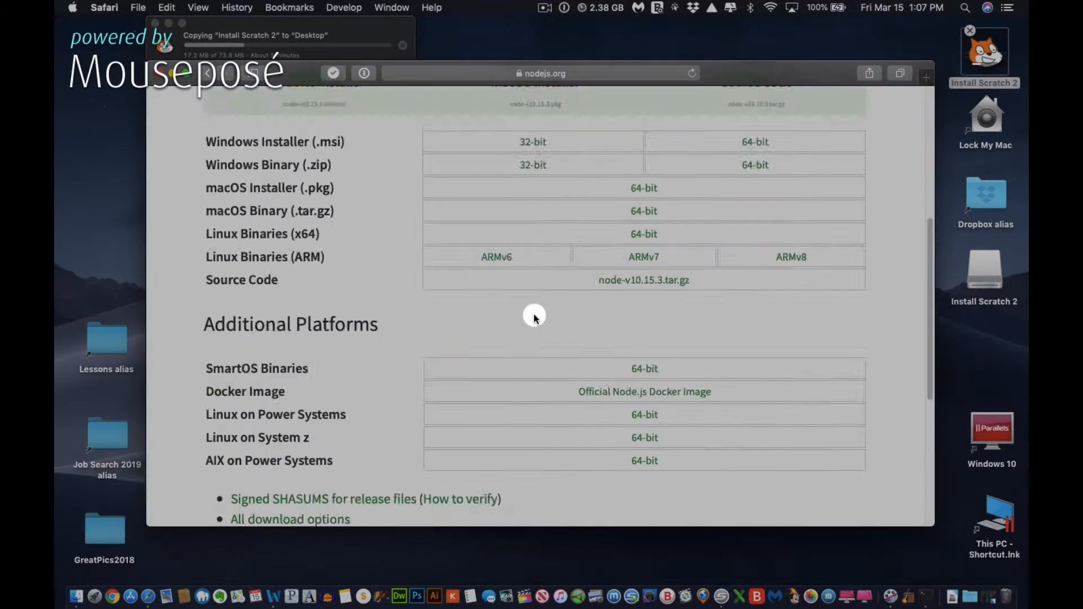
pyautogui.scroll(3)
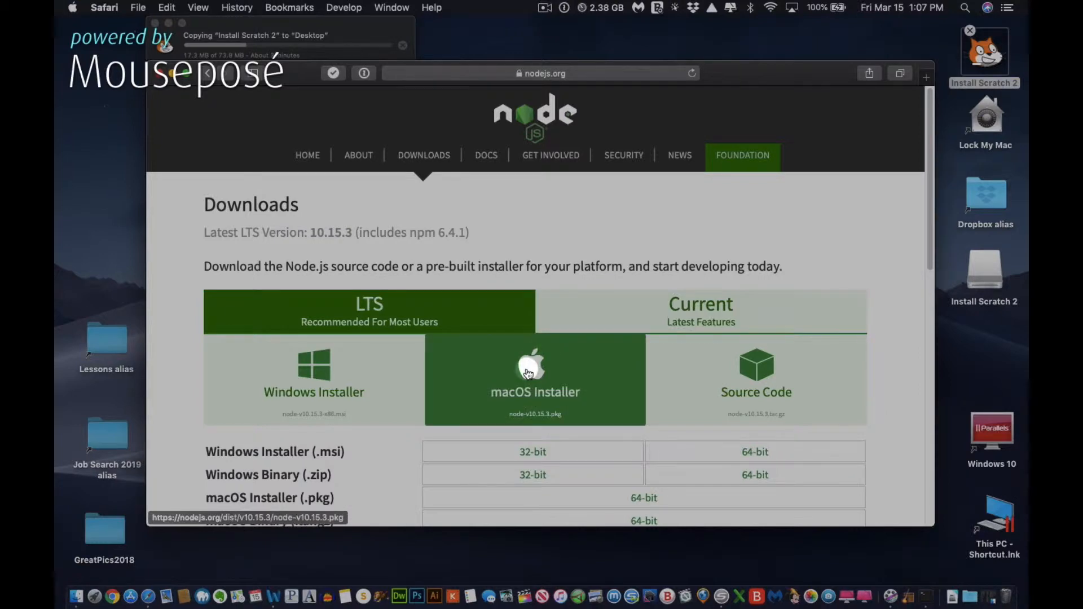
# - Download the Node.js macOS Installer (.pkg) and show Safari's downloads list
pyautogui.click(526, 372)
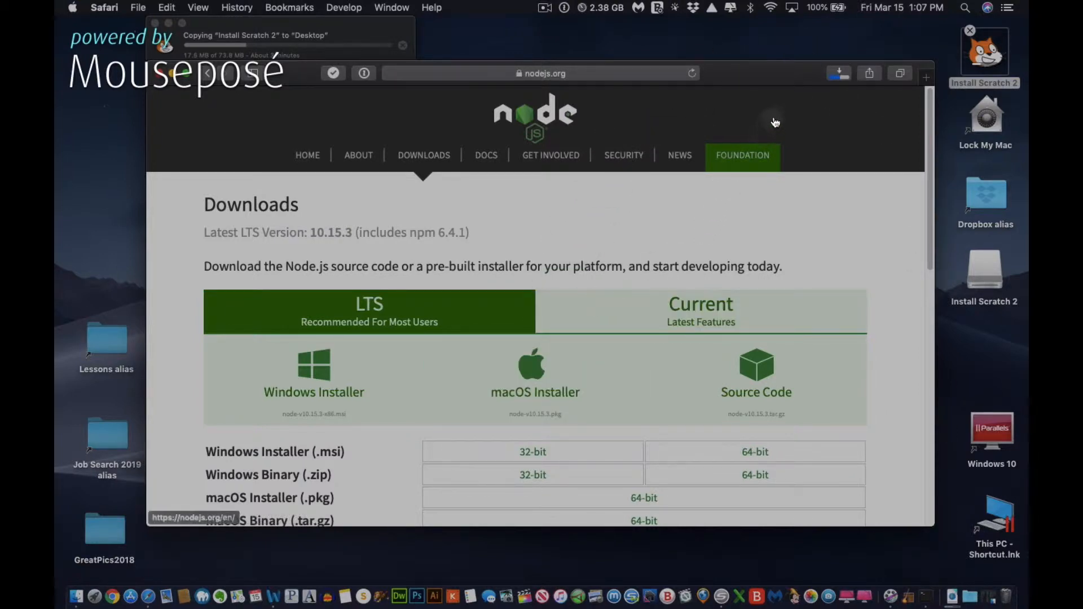
pyautogui.moveTo(801, 102)
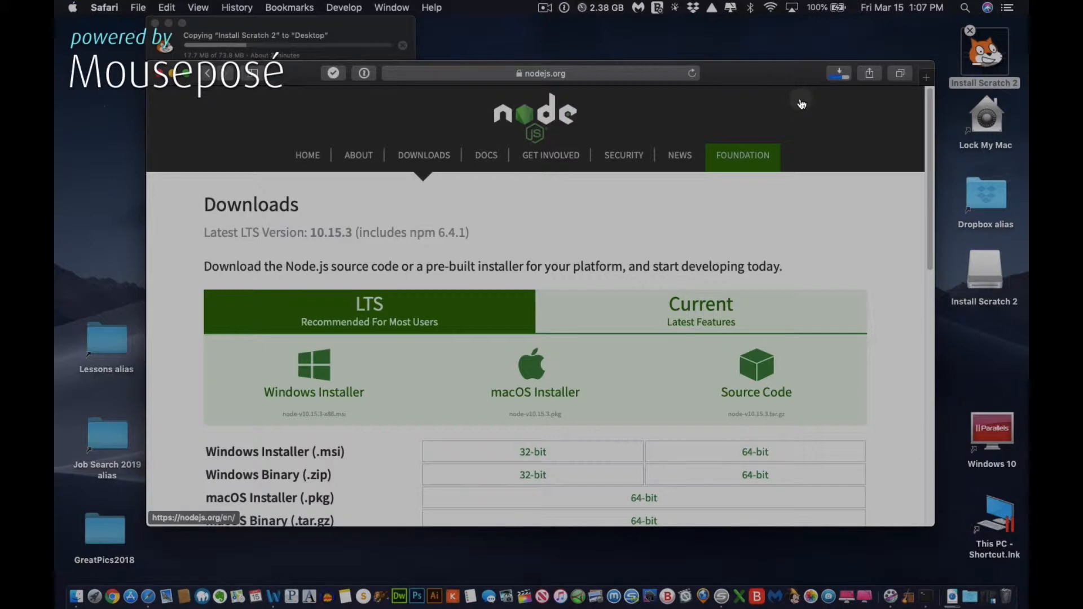
pyautogui.click(838, 72)
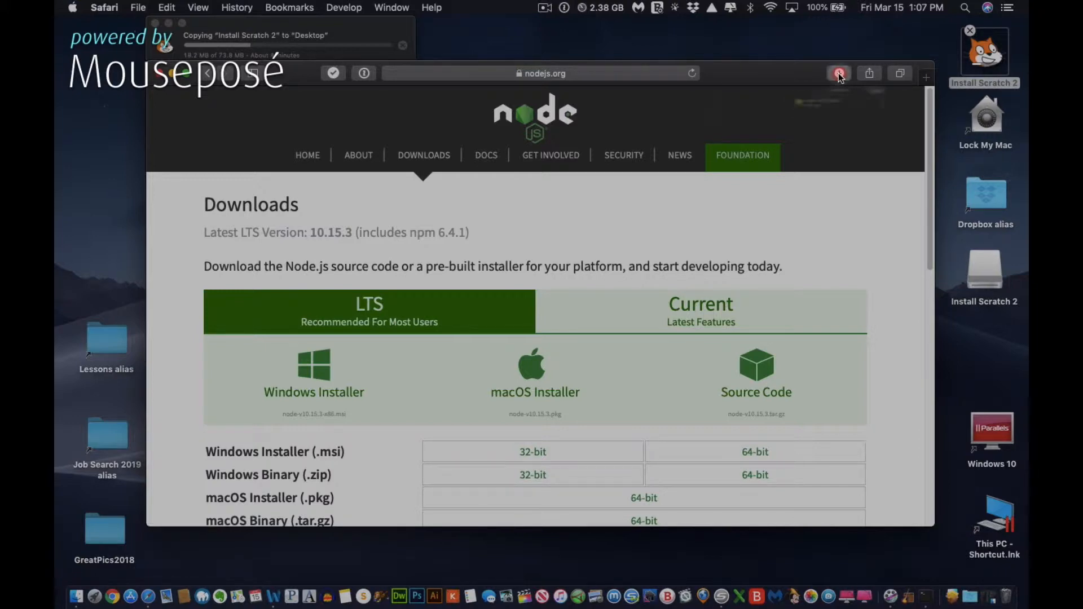
# - Launch node-v10.15.3.pkg and proceed through the introduction and license, agreeing to the terms
pyautogui.click(839, 73)
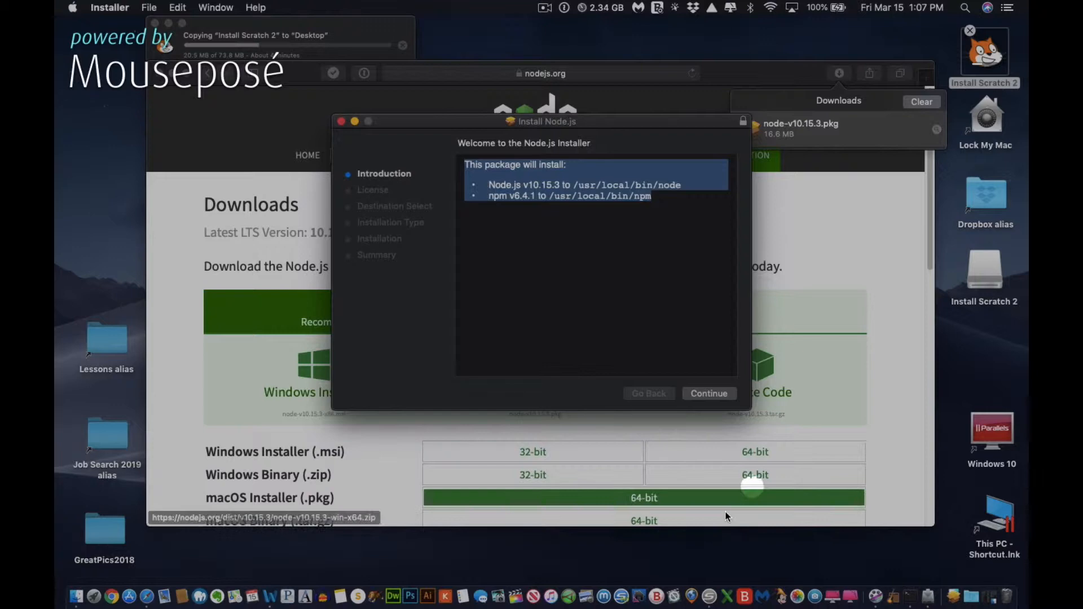
pyautogui.moveTo(621, 601)
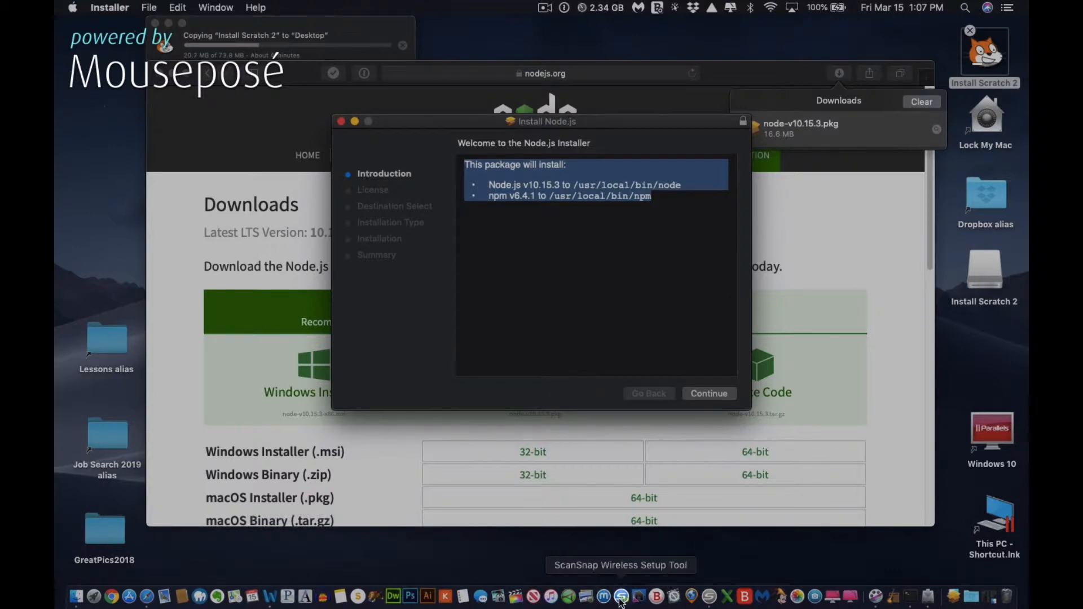
pyautogui.moveTo(471, 591)
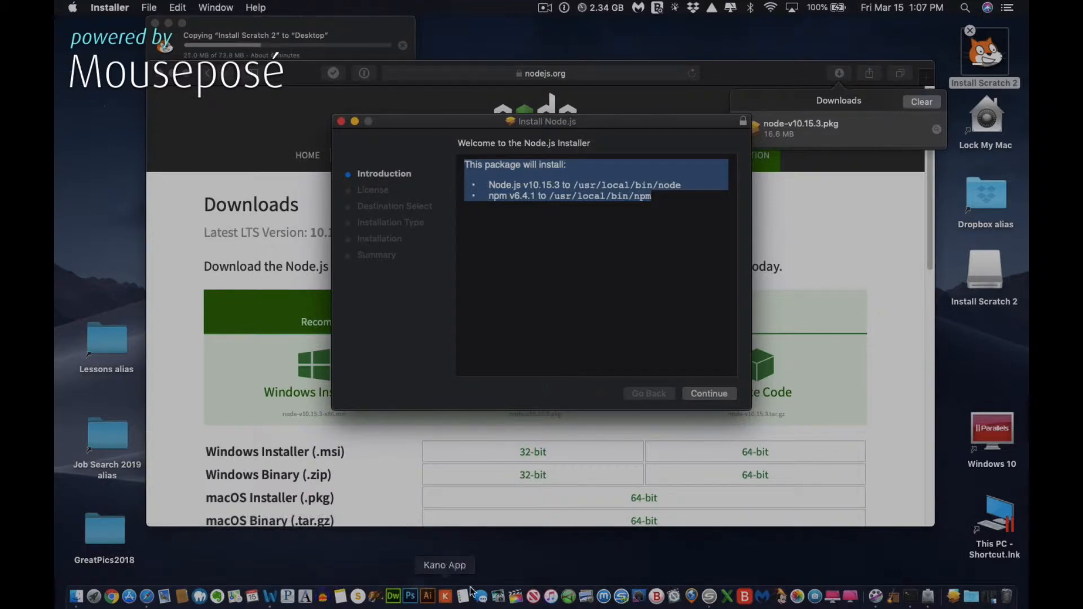
pyautogui.moveTo(268, 603)
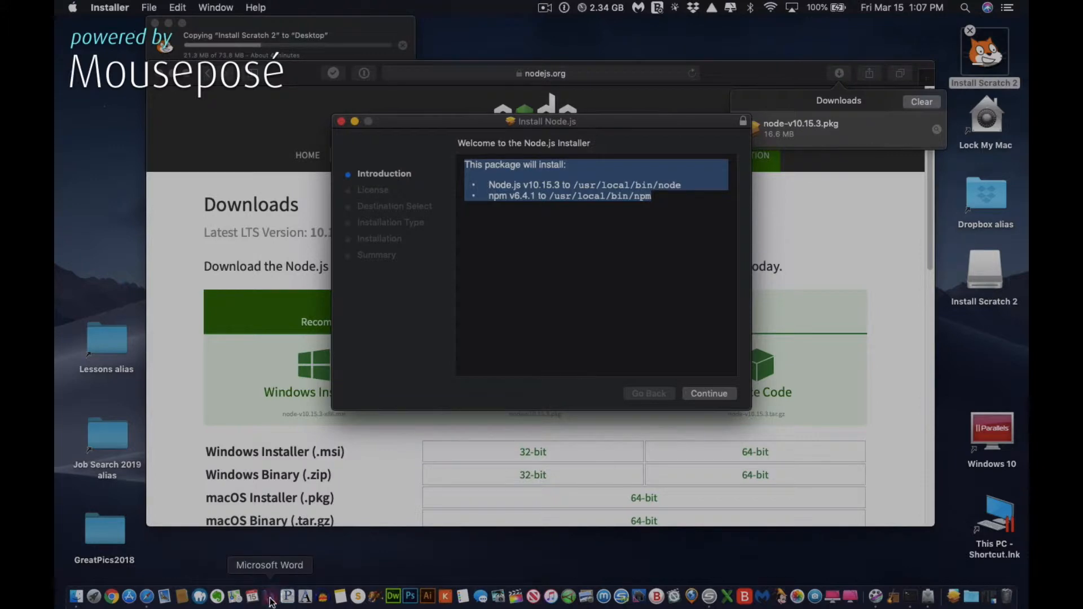
pyautogui.click(270, 601)
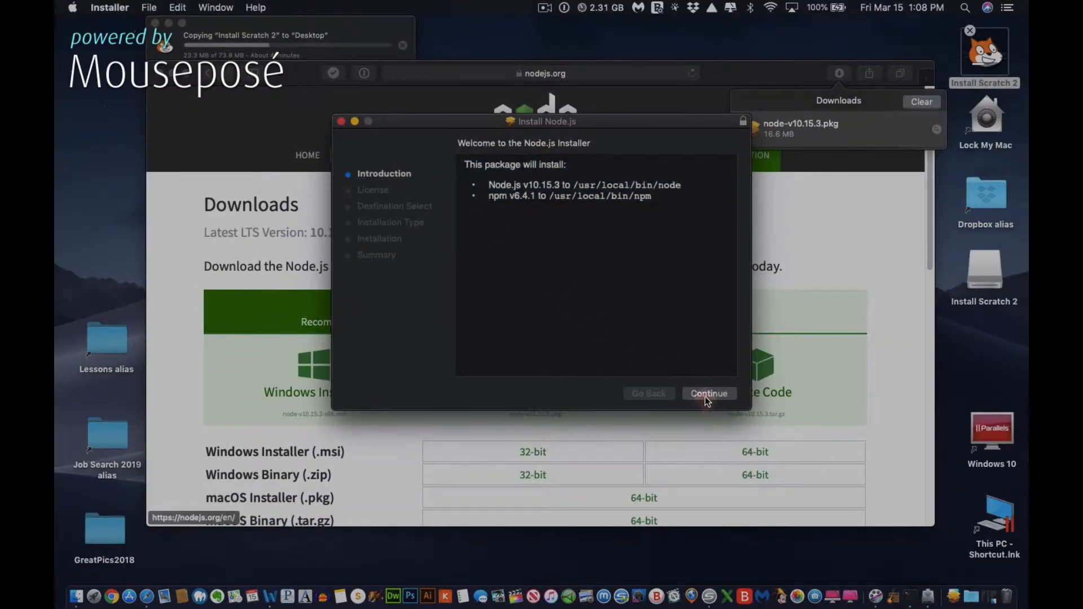
pyautogui.click(709, 393)
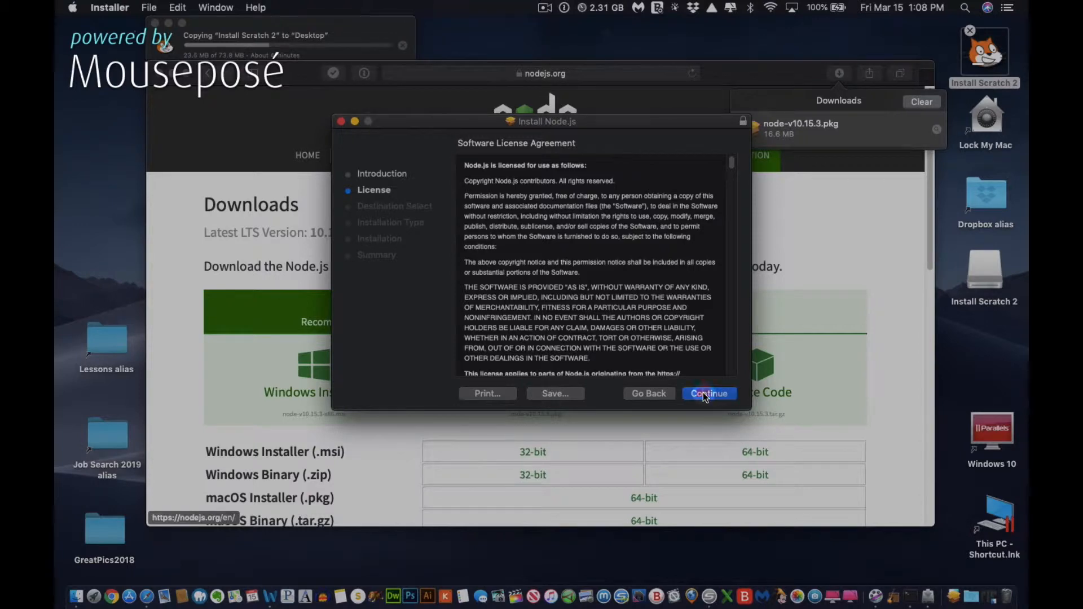
pyautogui.click(709, 393)
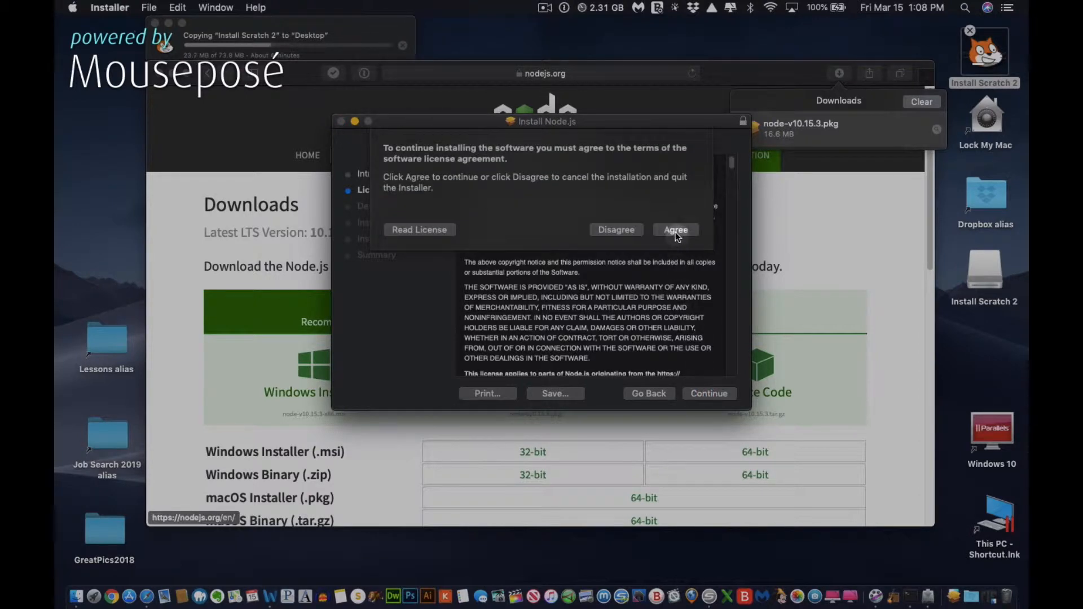
pyautogui.click(676, 231)
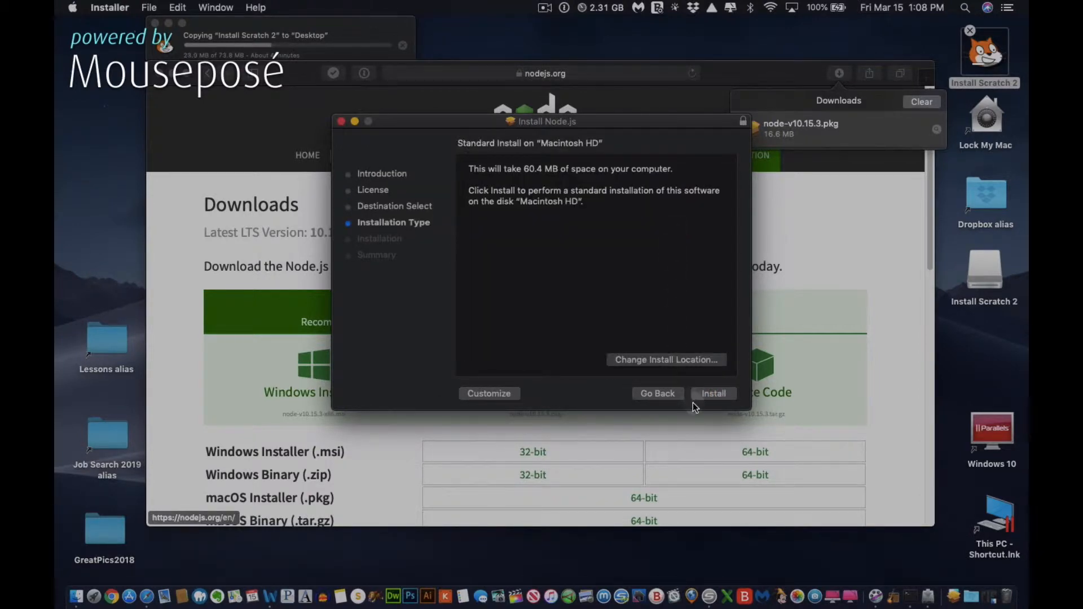
# - Install Node.js with the admin password, then move the installer package to the Trash
pyautogui.click(713, 393)
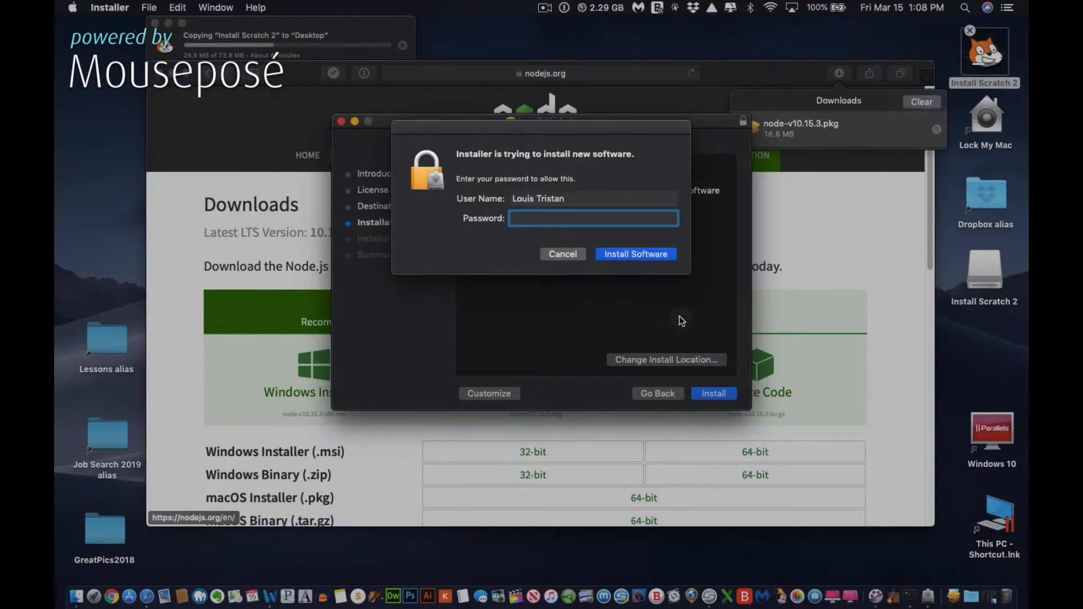
pyautogui.write('••')
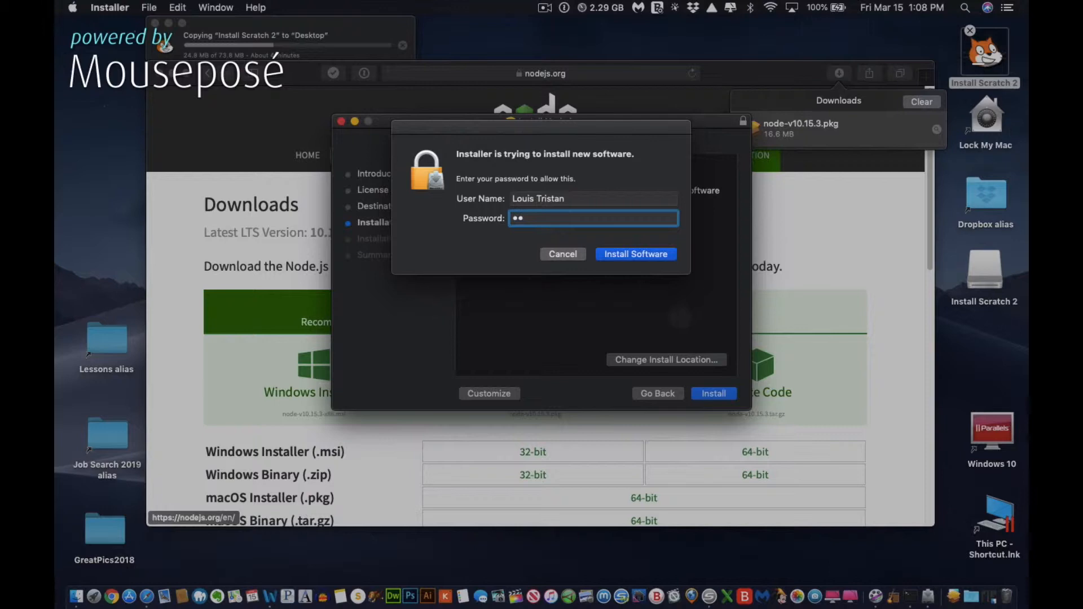
pyautogui.click(636, 253)
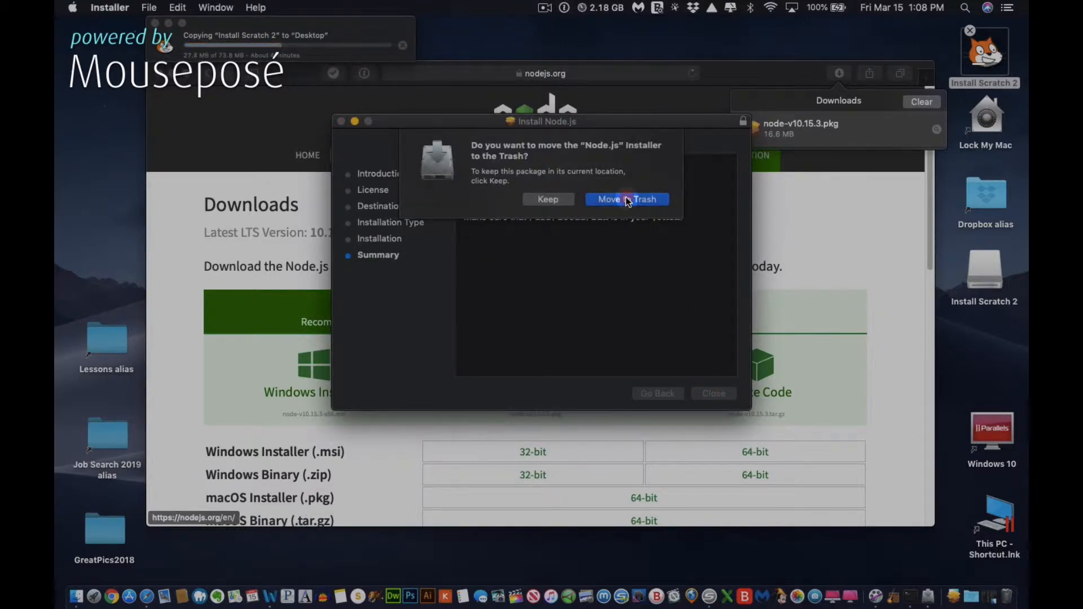
pyautogui.click(628, 198)
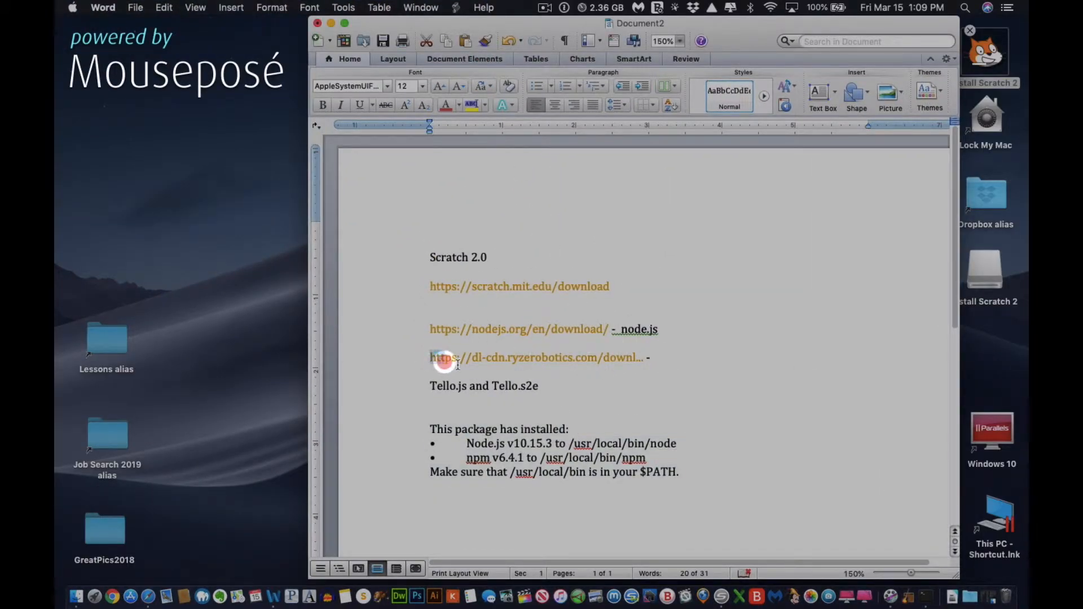
# - Select the dl-cdn.ryzerobotics.com link in the Word notes and switch to Safari
pyautogui.moveTo(448, 358); pyautogui.dragTo(662, 351)
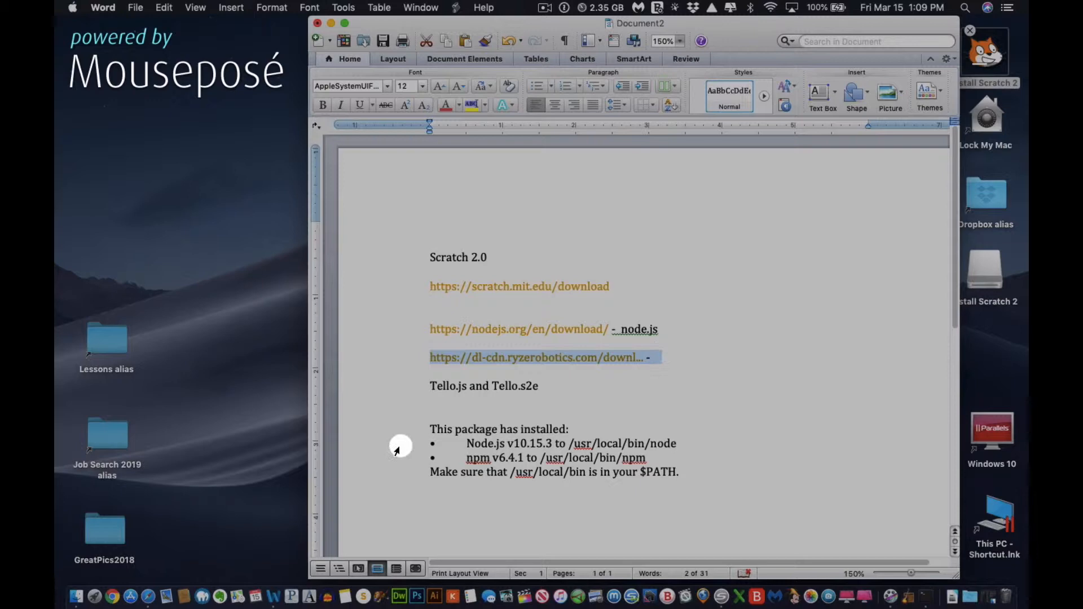
pyautogui.click(116, 596)
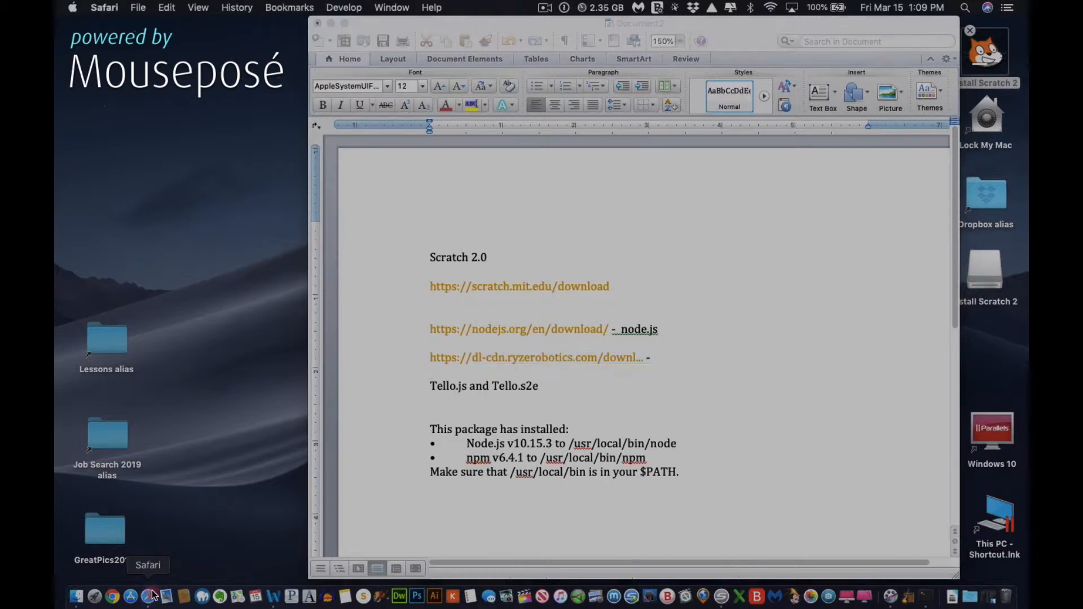
# - Open the dl-cdn.ryzerobotics.com link so the Release download starts, then show the downloads list
pyautogui.click(150, 594)
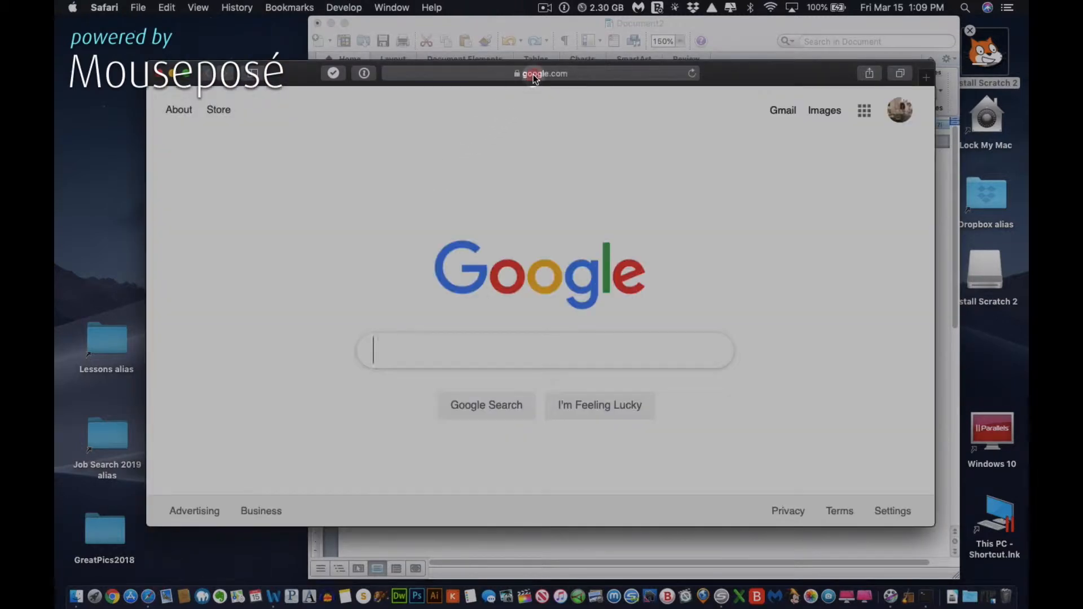
pyautogui.click(540, 74)
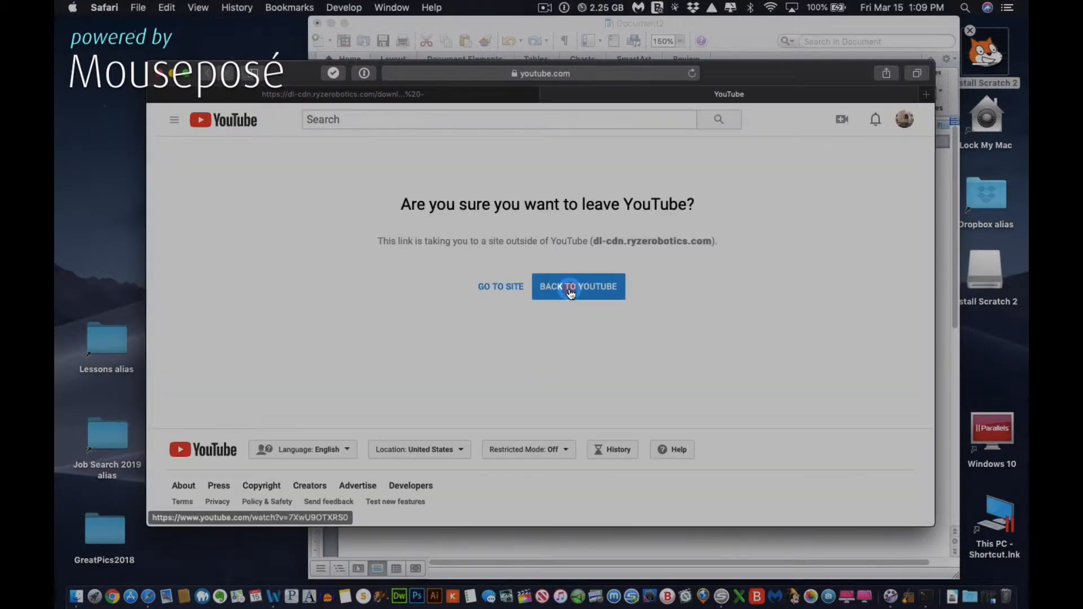
pyautogui.click(500, 286)
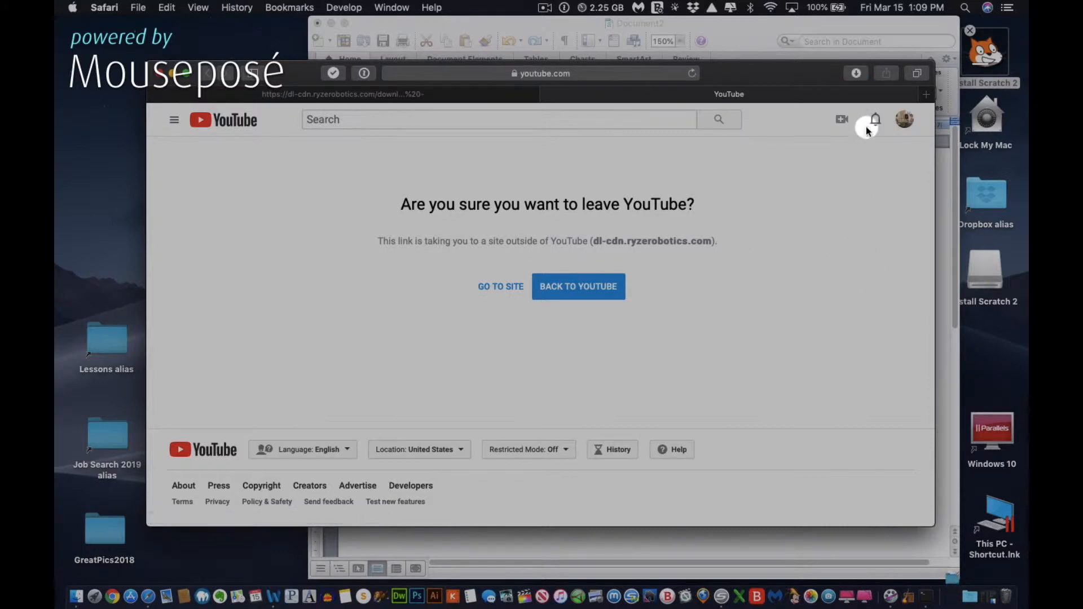
pyautogui.click(856, 72)
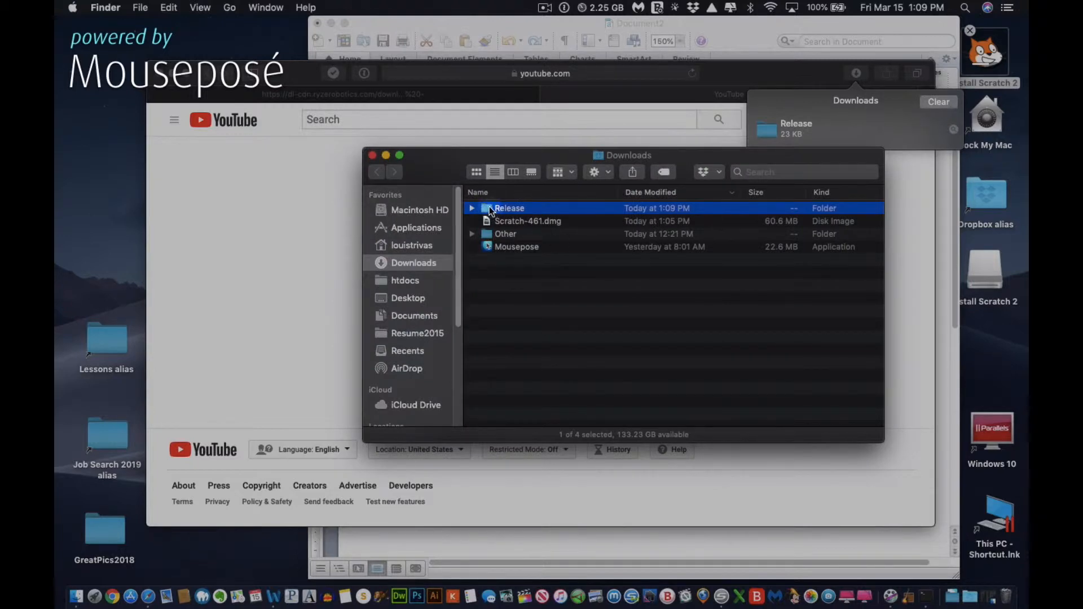
# - Move the Release folder to the Desktop, clear Safari's downloads list and close the Finder window
pyautogui.moveTo(509, 207); pyautogui.dragTo(131, 192)
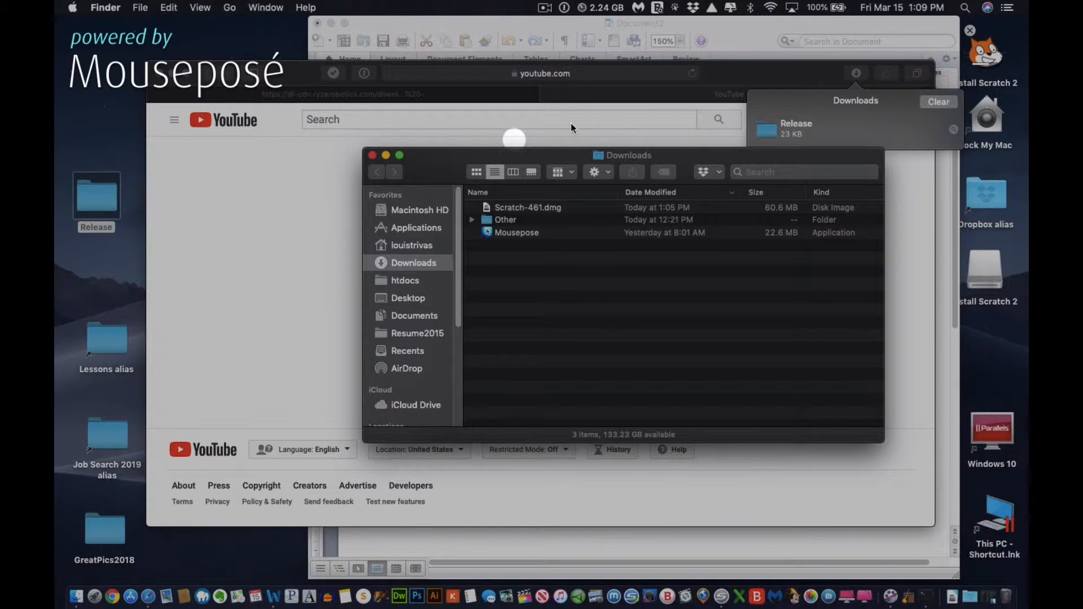
pyautogui.moveTo(571, 102)
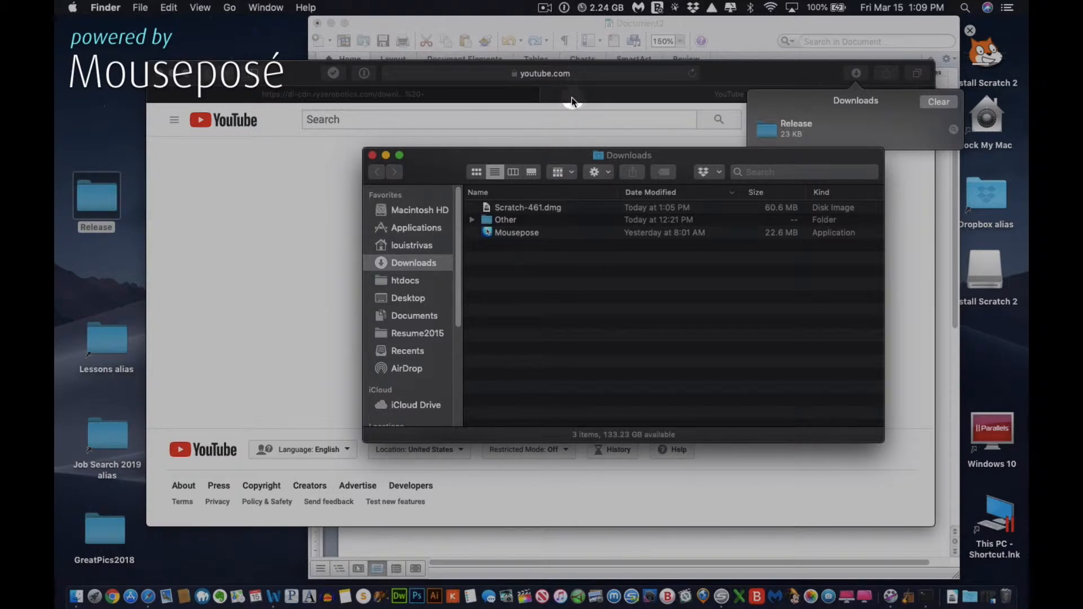
pyautogui.moveTo(526, 118)
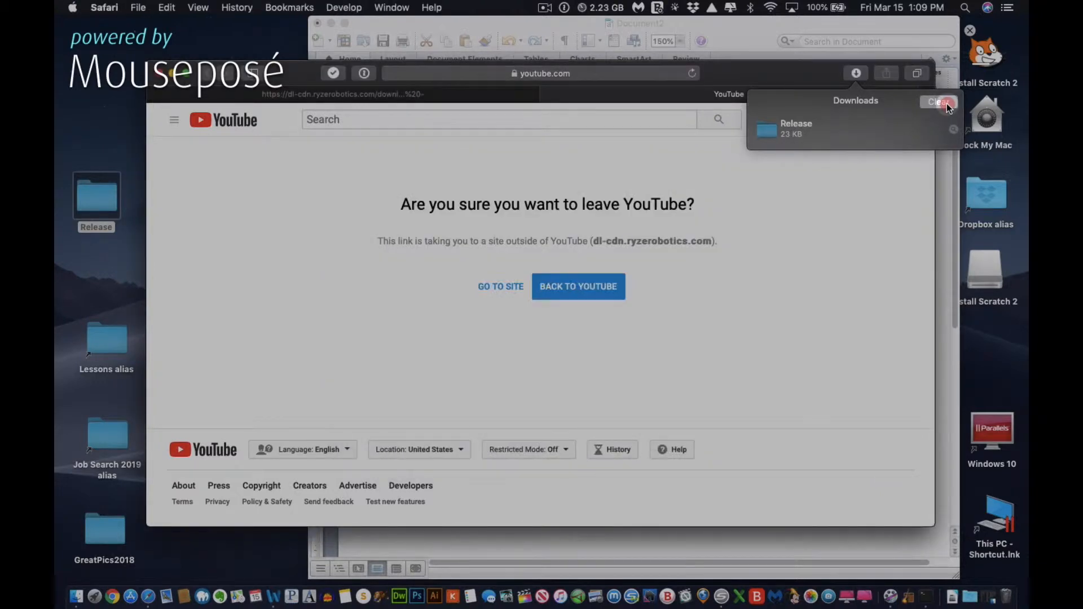
pyautogui.click(939, 102)
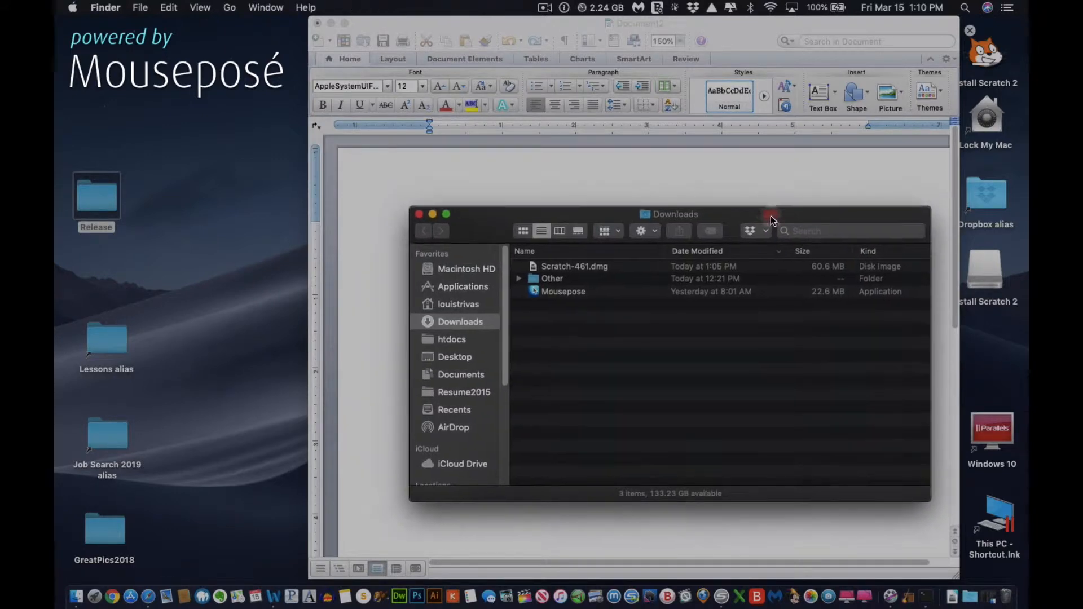
pyautogui.click(772, 217)
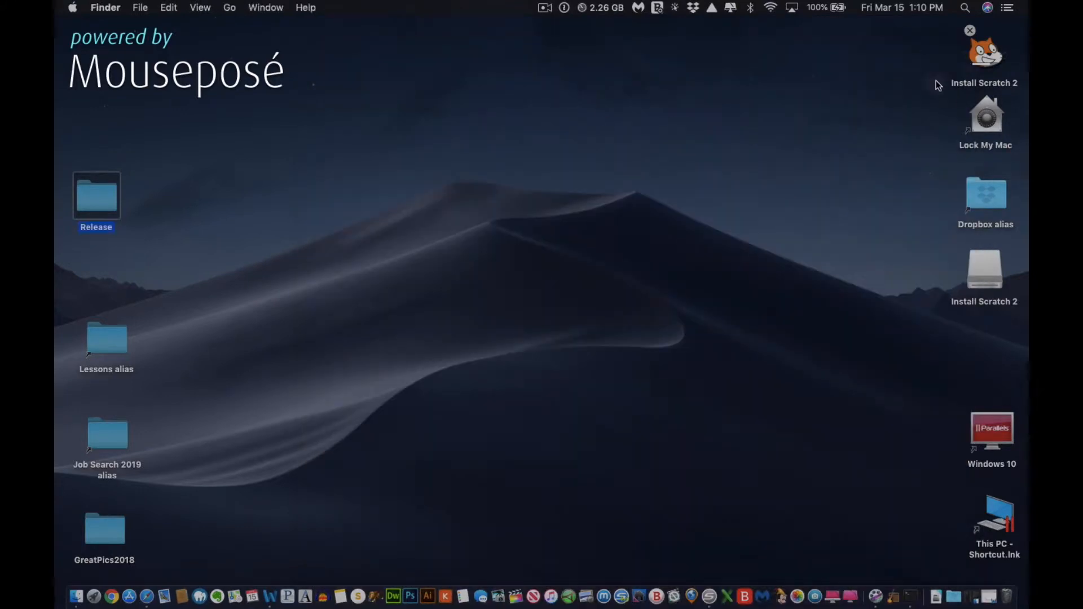
pyautogui.moveTo(983, 61)
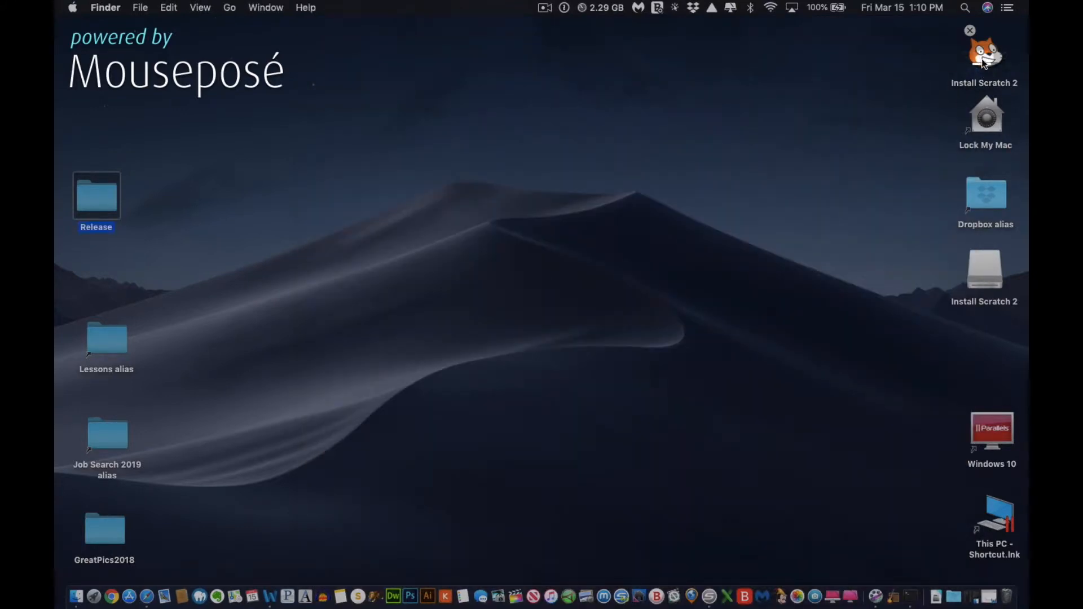
pyautogui.moveTo(995, 600)
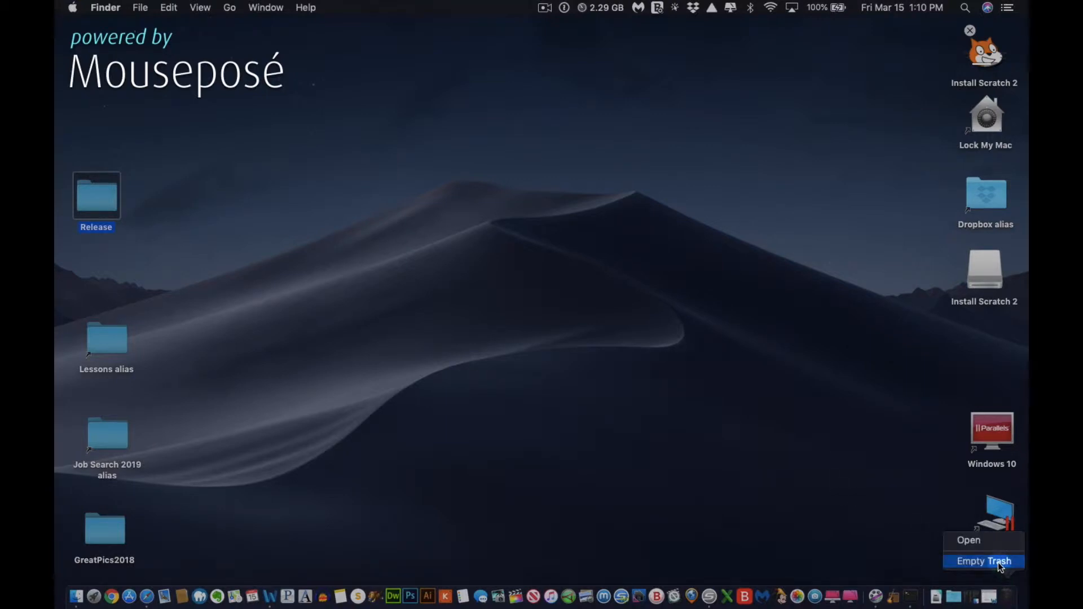
# - Empty the Trash from the Dock and confirm permanent erasure
pyautogui.click(984, 562)
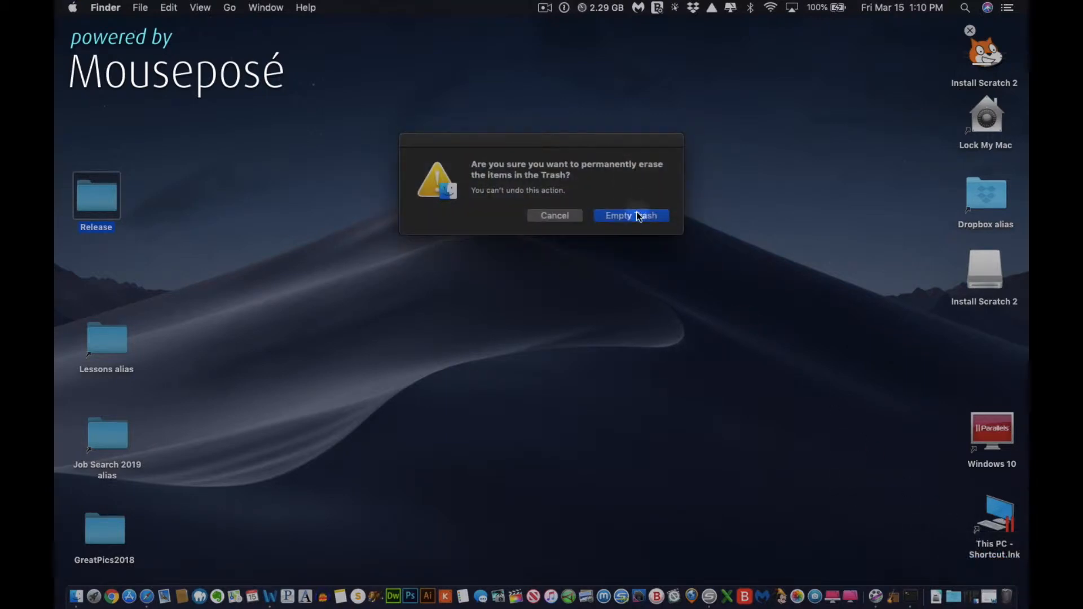
pyautogui.click(632, 216)
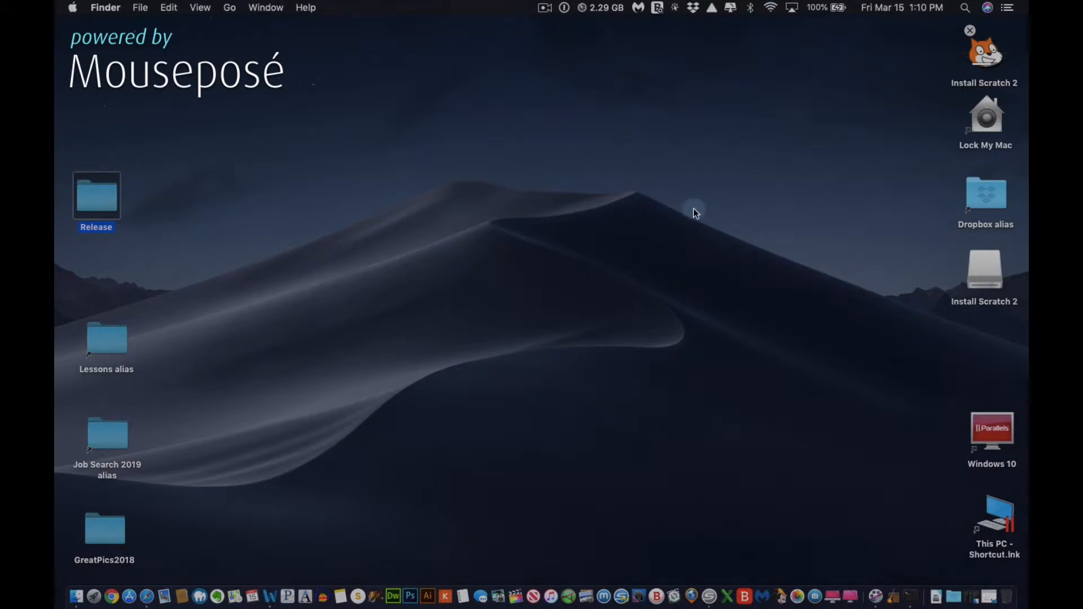
pyautogui.moveTo(966, 5)
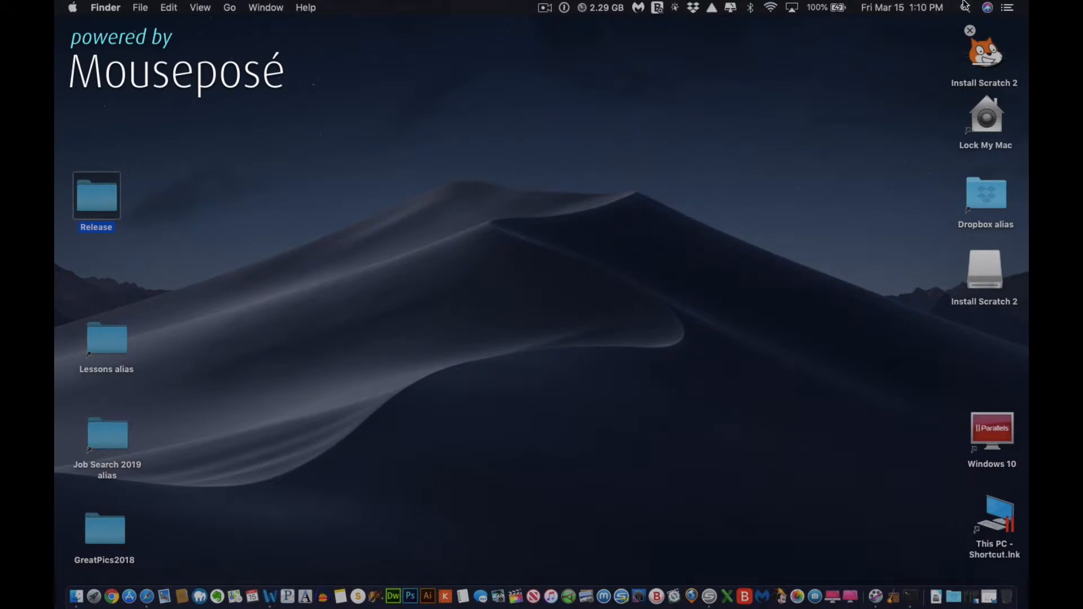
# - Launch Terminal via Spotlight and run node to get its interactive prompt
pyautogui.write('t')
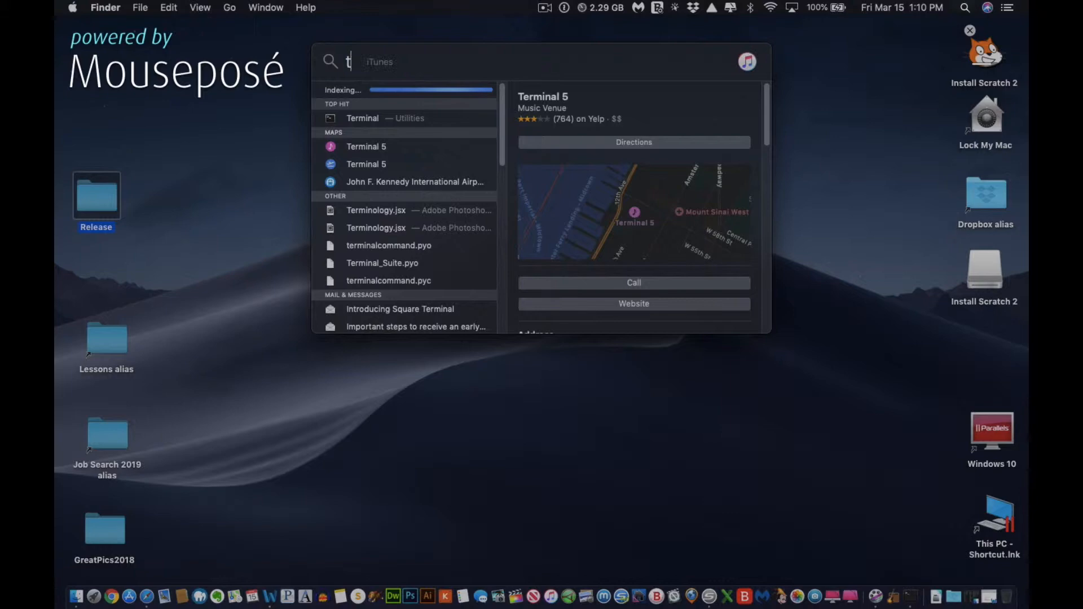
pyautogui.write('erminal')
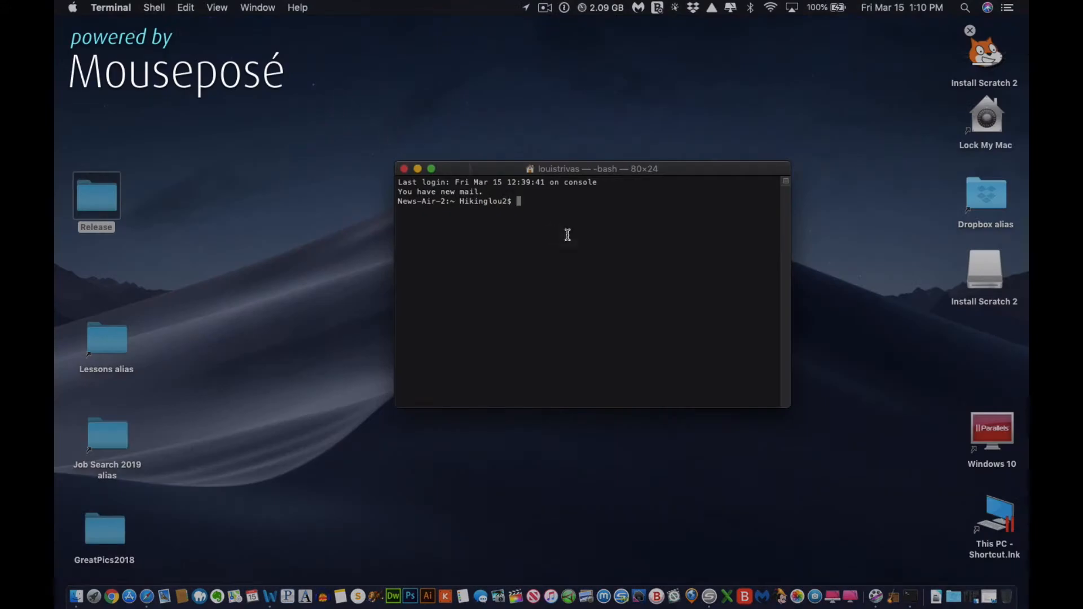
pyautogui.moveTo(592, 169); pyautogui.dragTo(510, 109)
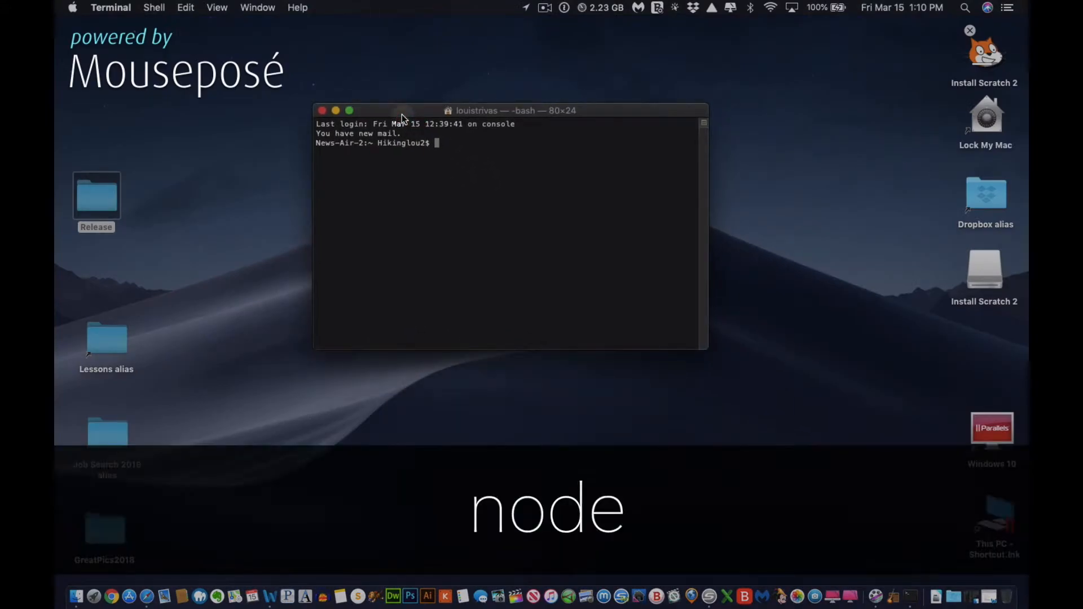
pyautogui.write('node')
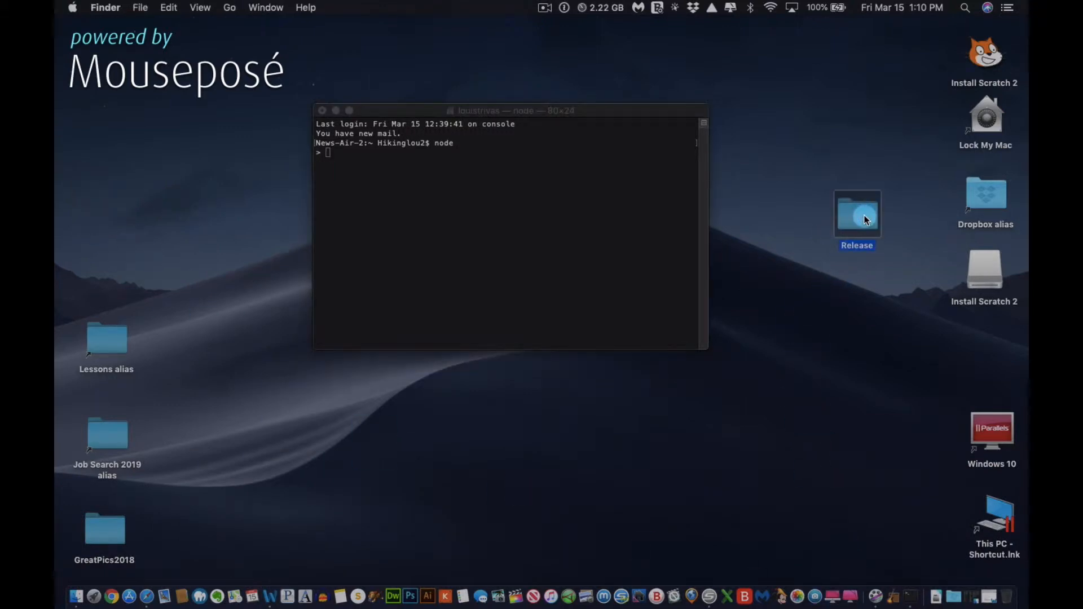
# - Browse Release > Scratch in Finder and send Tello.js to the Sublime Text 2 Dock icon
pyautogui.doubleClick(858, 214)
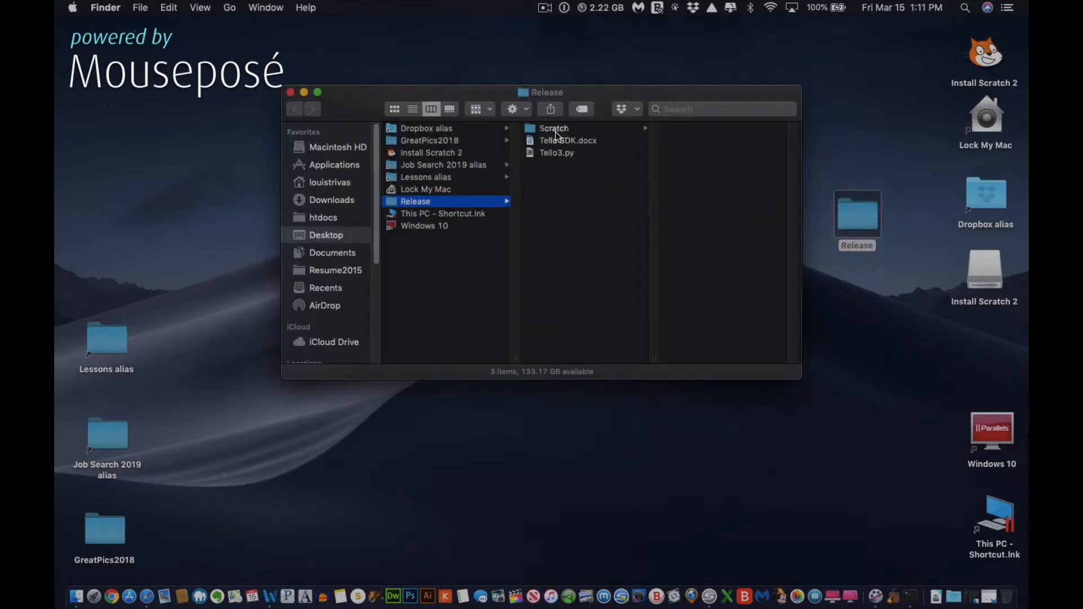
pyautogui.click(554, 128)
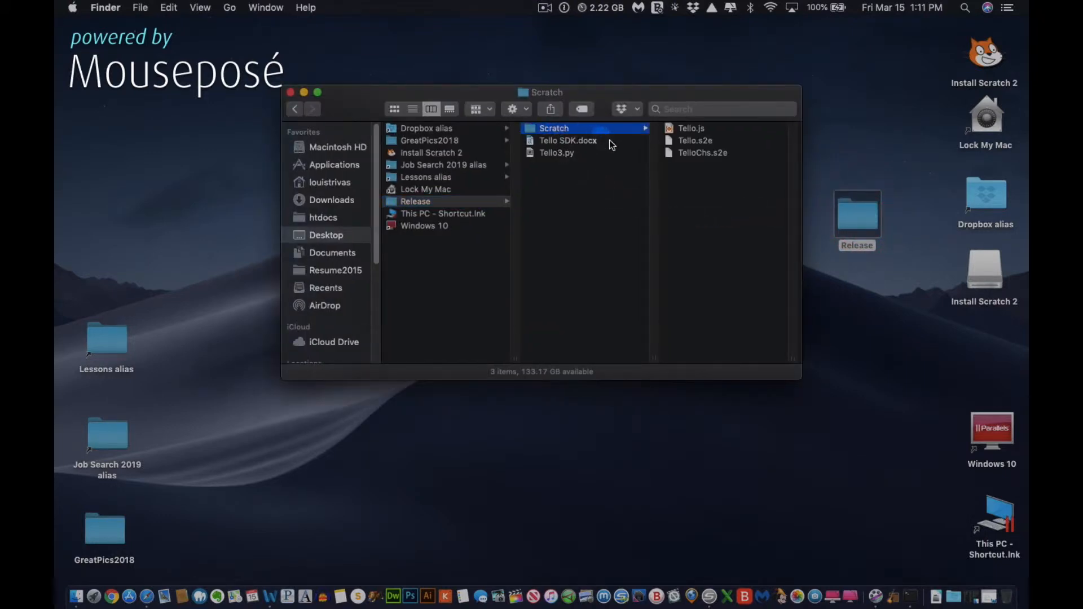
pyautogui.moveTo(650, 160)
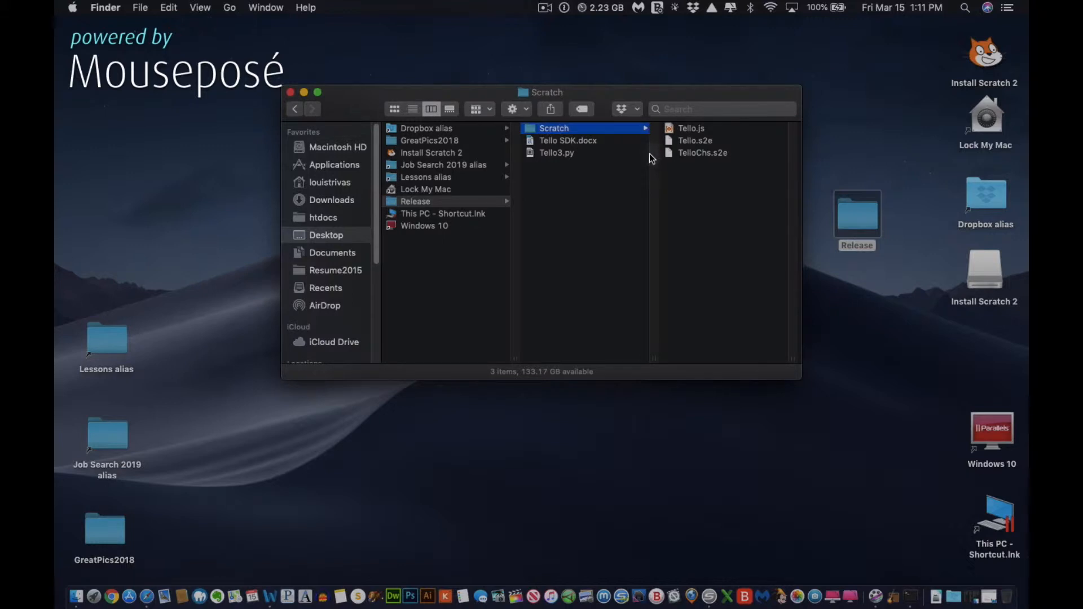
pyautogui.click(692, 128)
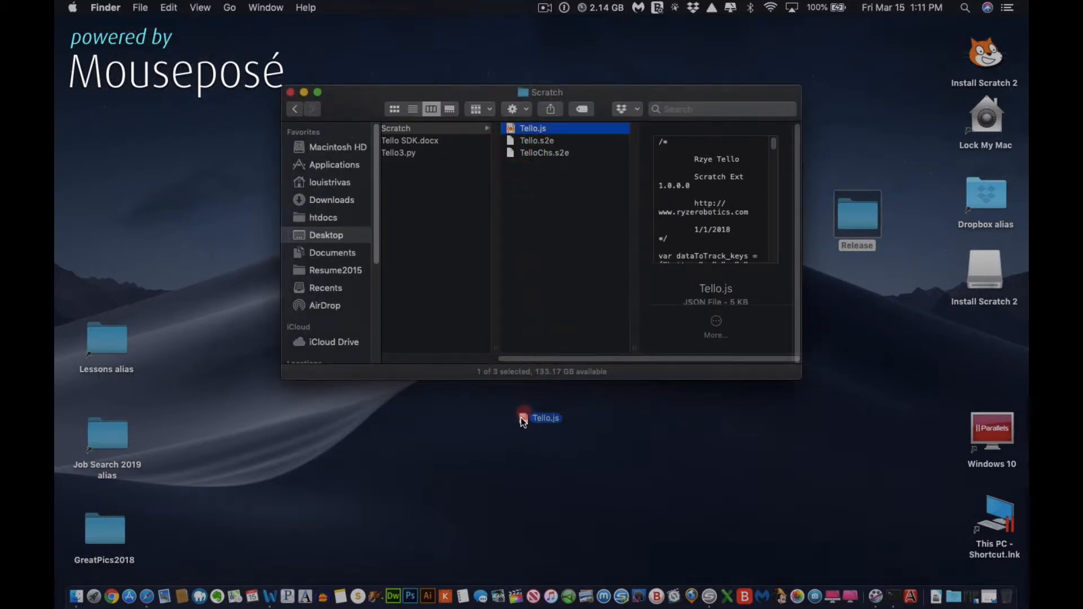
pyautogui.moveTo(540, 418); pyautogui.dragTo(387, 521)
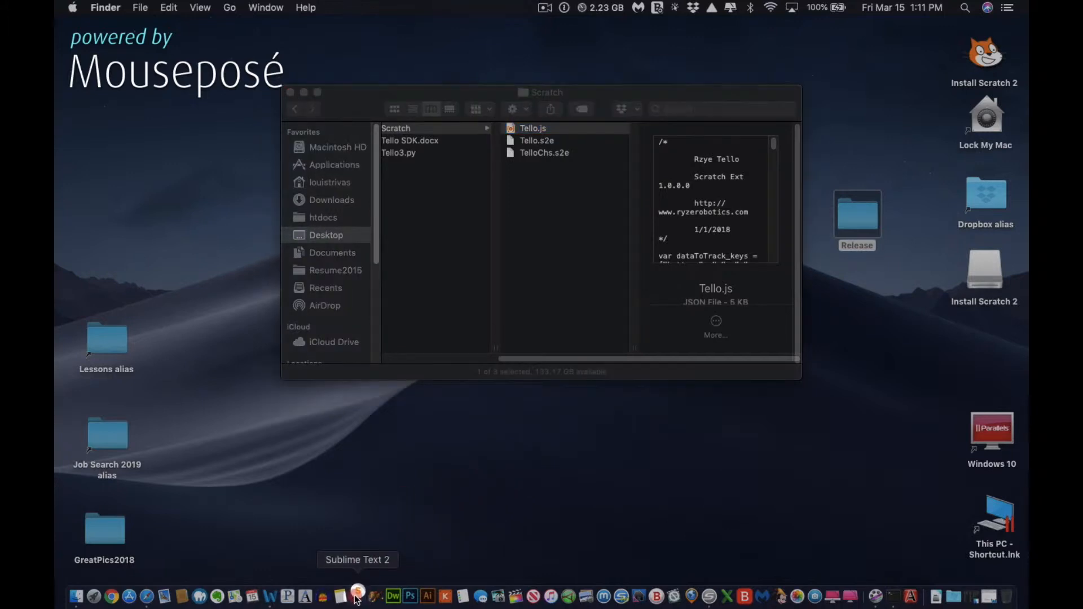
# - Select the whole Tello.js script from start to end and copy it with Cmd+C
pyautogui.click(357, 594)
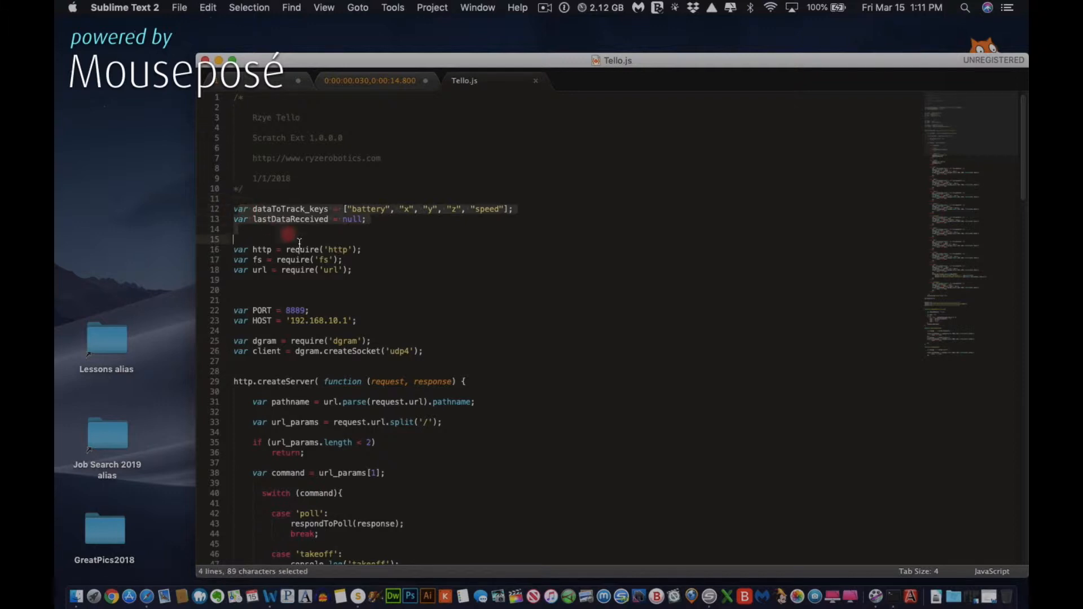
pyautogui.click(234, 208)
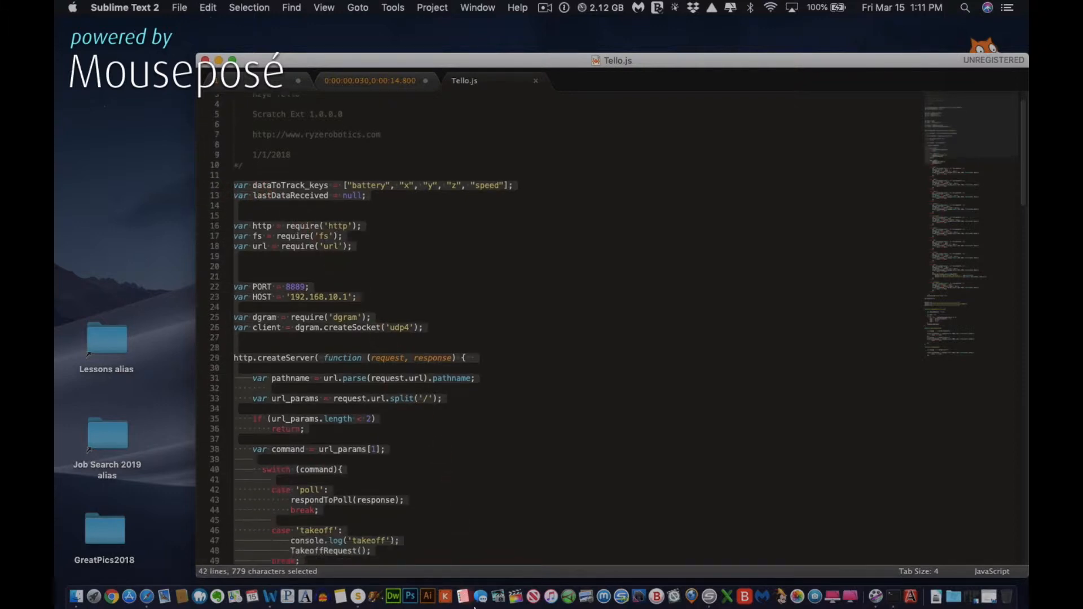
pyautogui.scroll(-3)
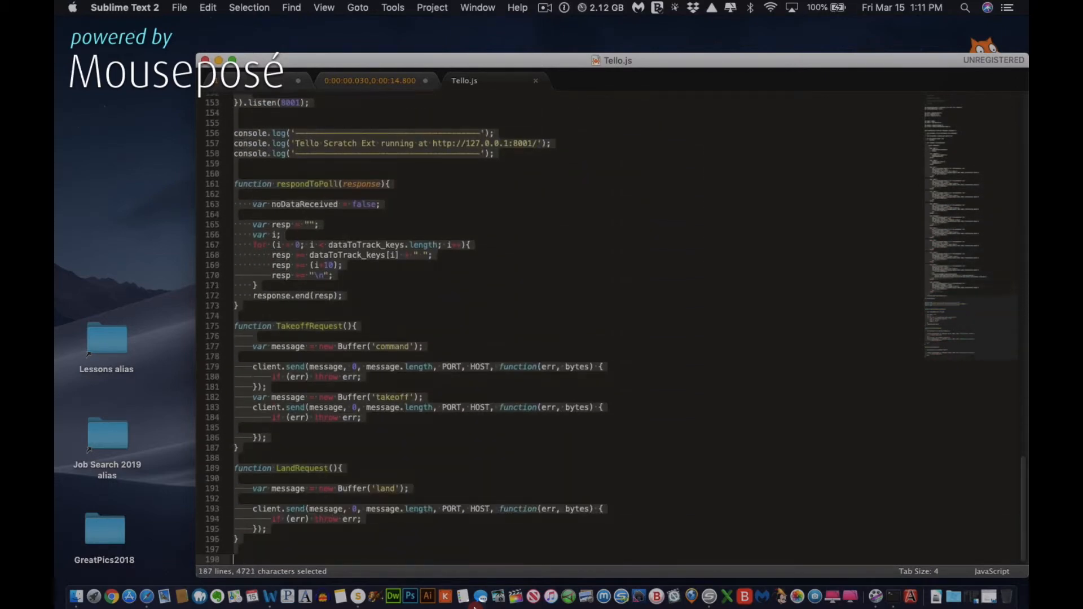
pyautogui.click(253, 529)
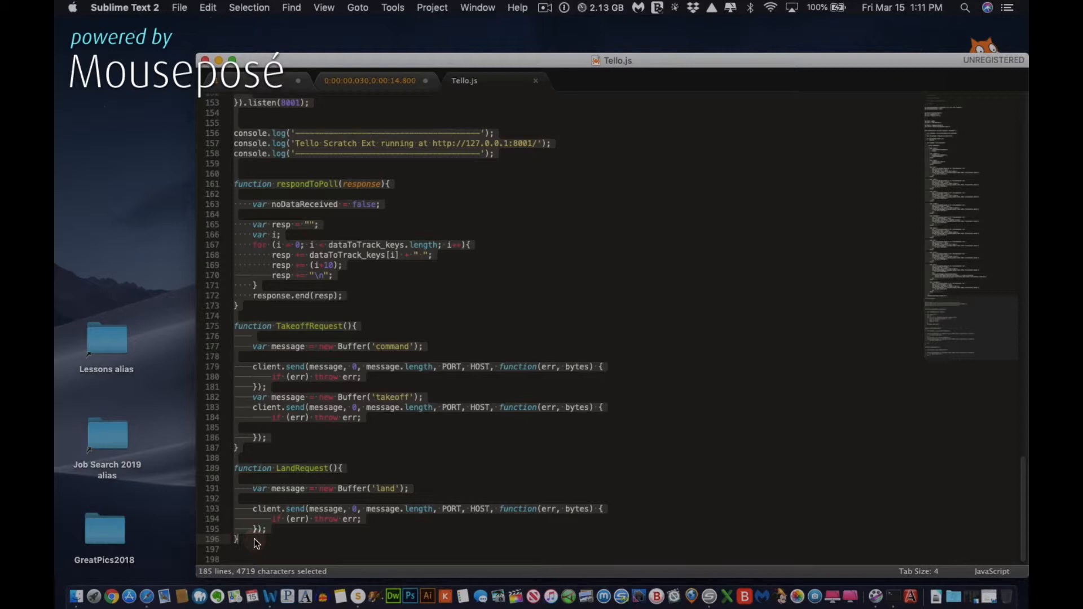
pyautogui.press('cmd+c')
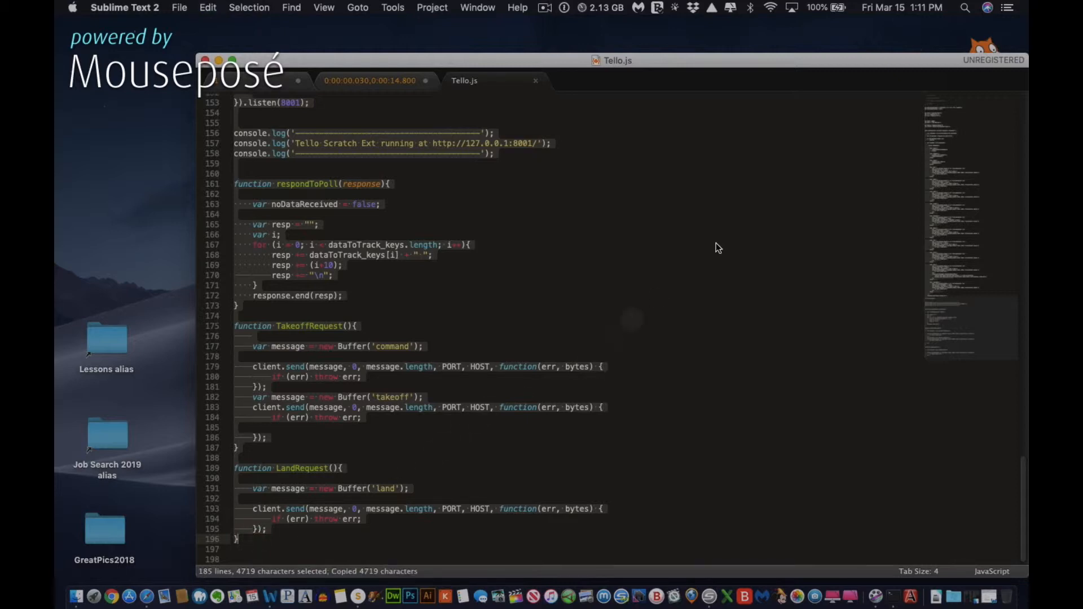
pyautogui.moveTo(893, 596)
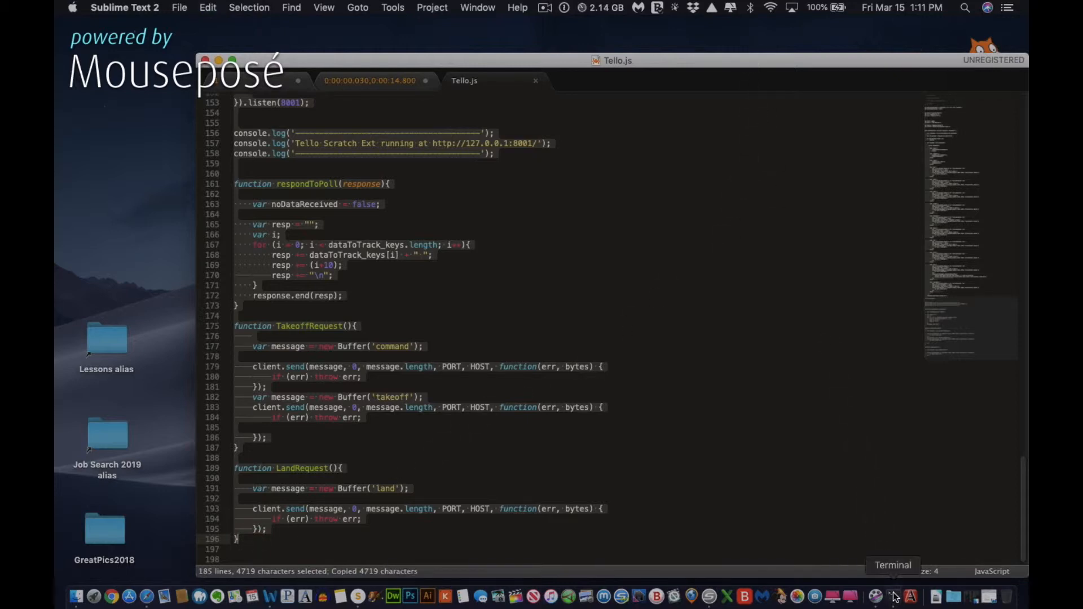
# - Switch to the Terminal and paste the Tello.js code into the running node prompt
pyautogui.click(894, 597)
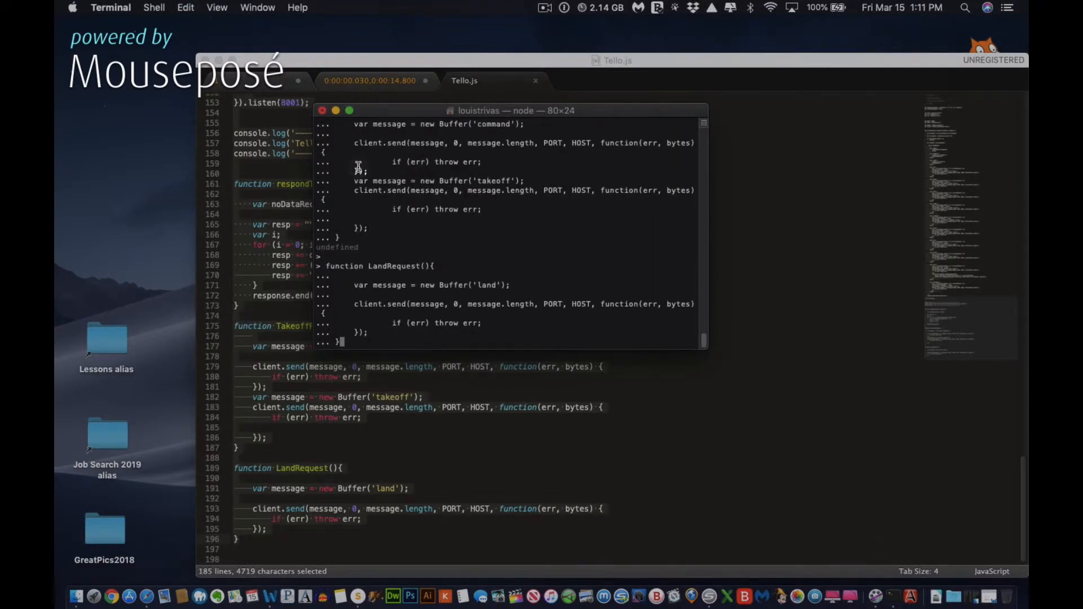
pyautogui.press('Return')
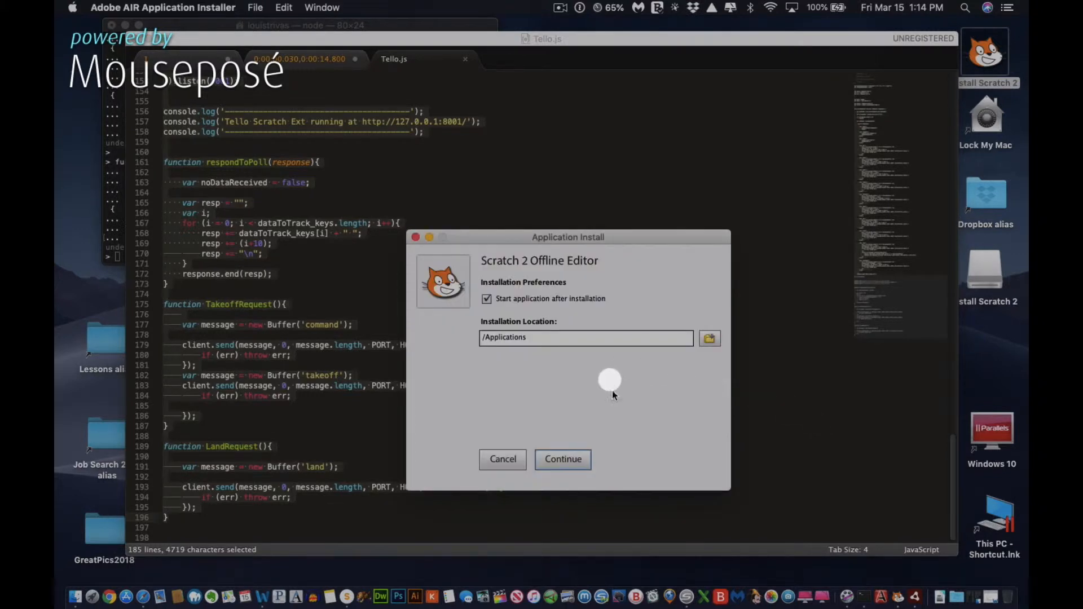
pyautogui.moveTo(566, 440)
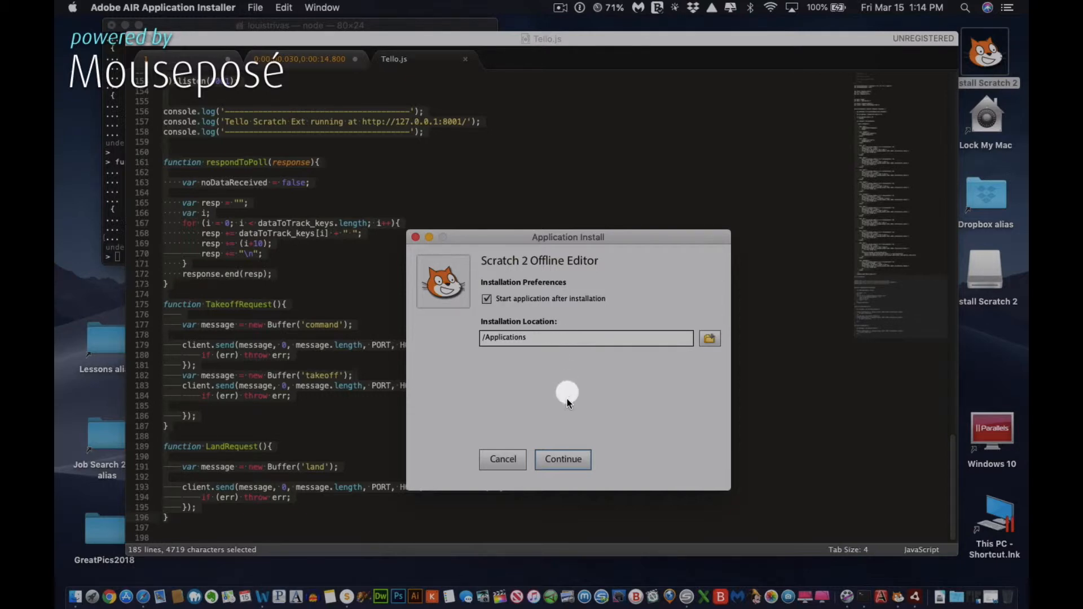
# - Continue the install into /Applications with 'Start application after installation' kept checked
pyautogui.click(563, 461)
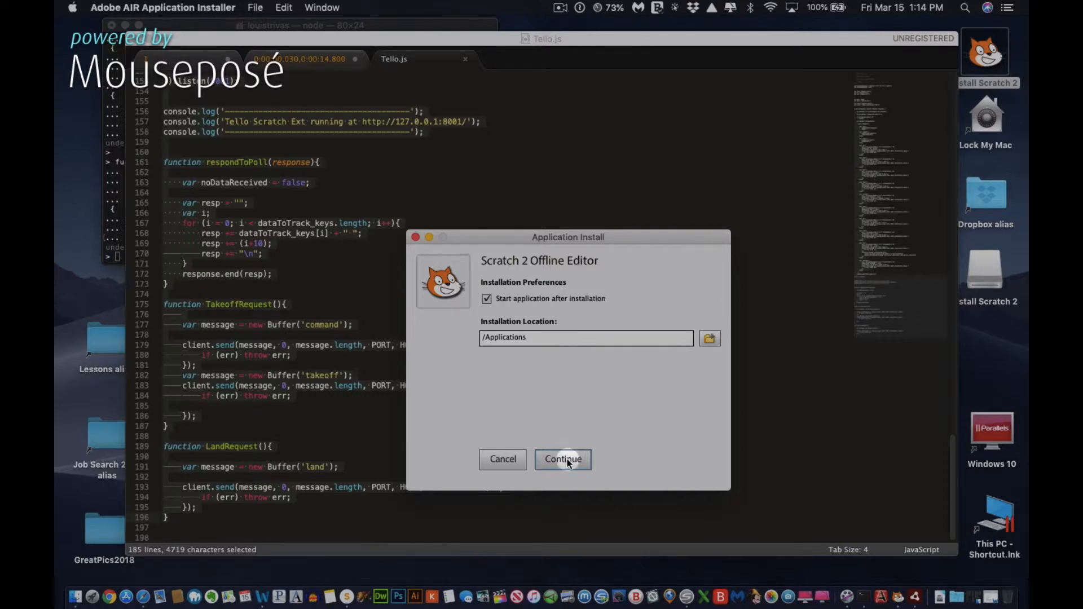
pyautogui.click(565, 460)
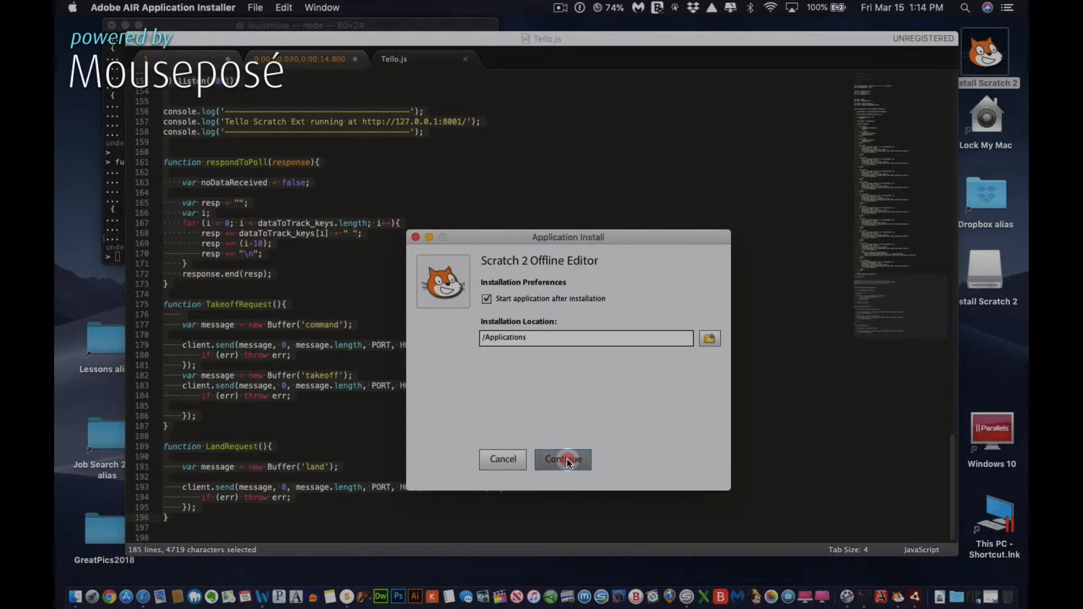
pyautogui.click(563, 460)
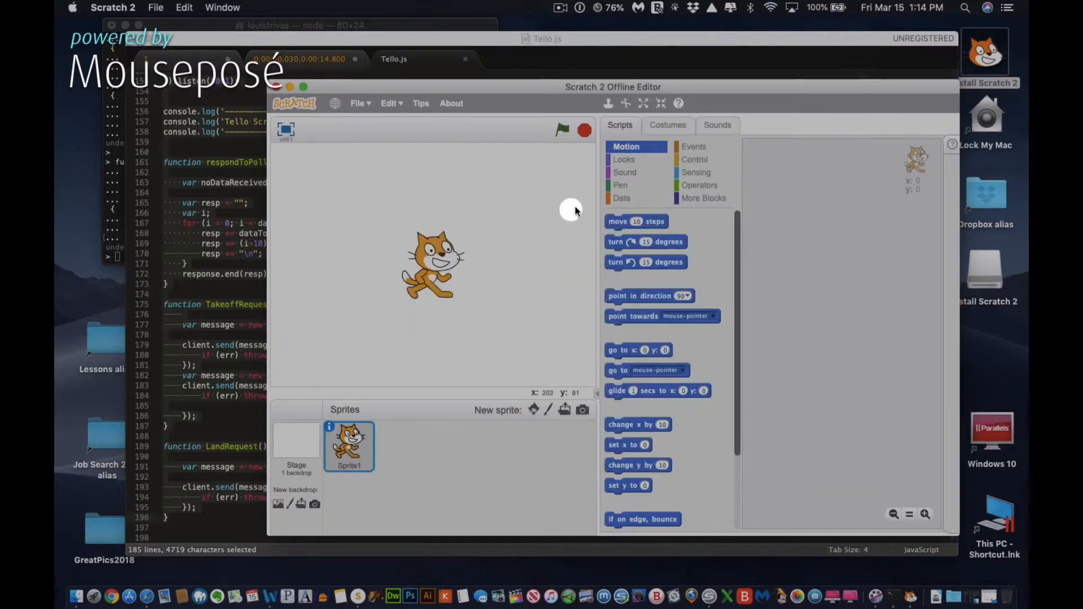
pyautogui.moveTo(696, 200)
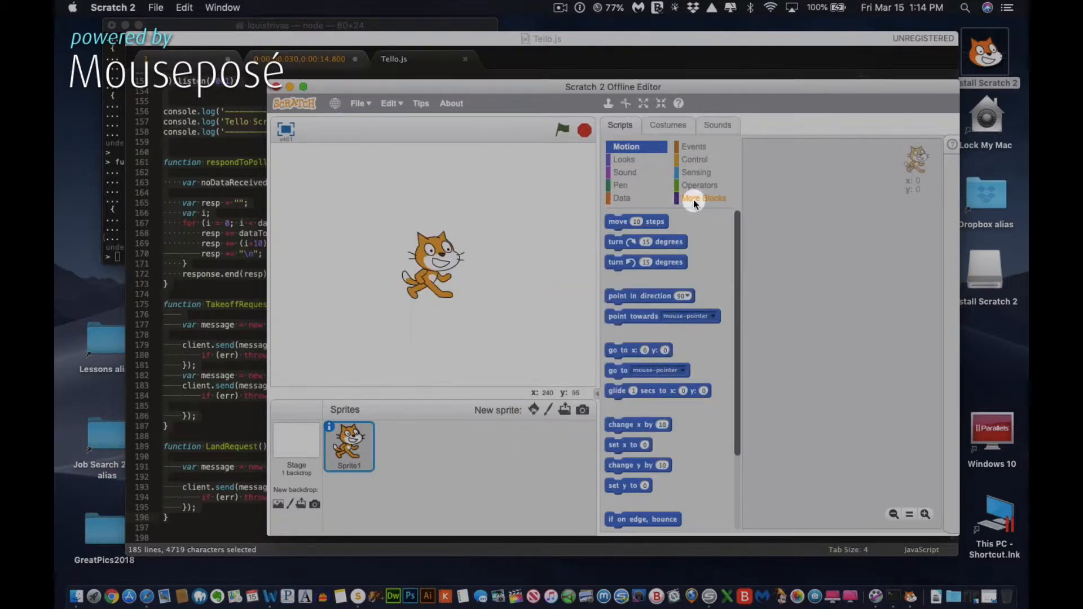
# - Check More Blocks for loaded extensions, return to Motion, and bring up the File menu
pyautogui.click(705, 198)
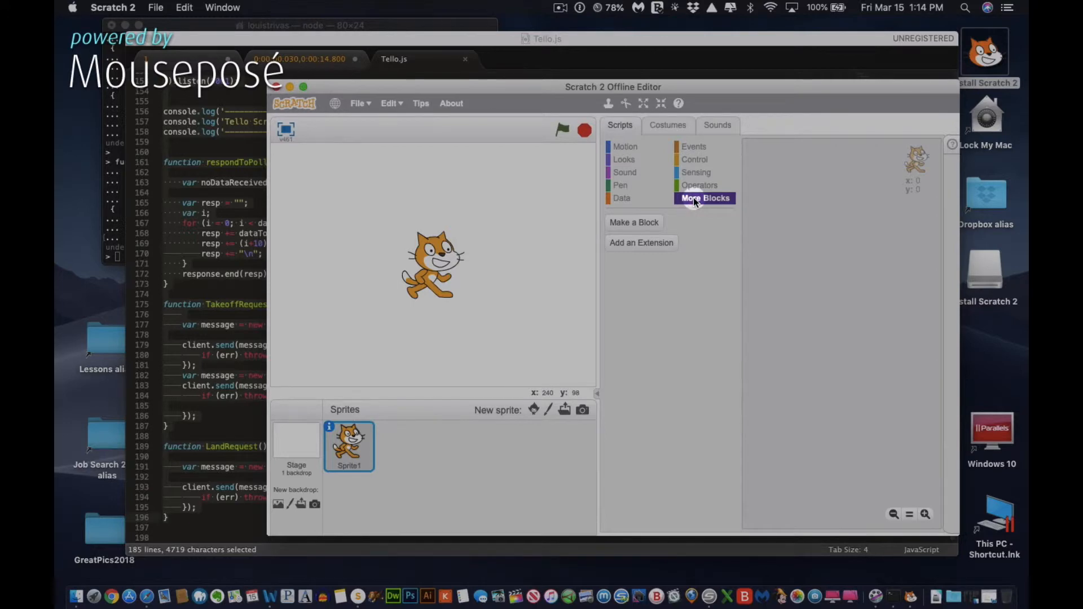
pyautogui.click(625, 147)
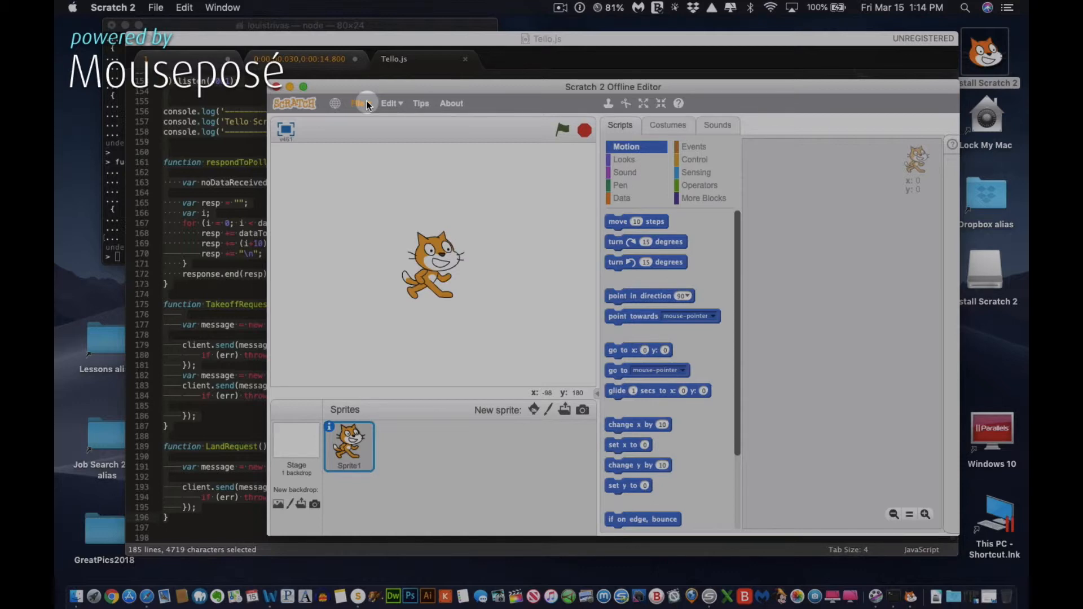
pyautogui.click(359, 102)
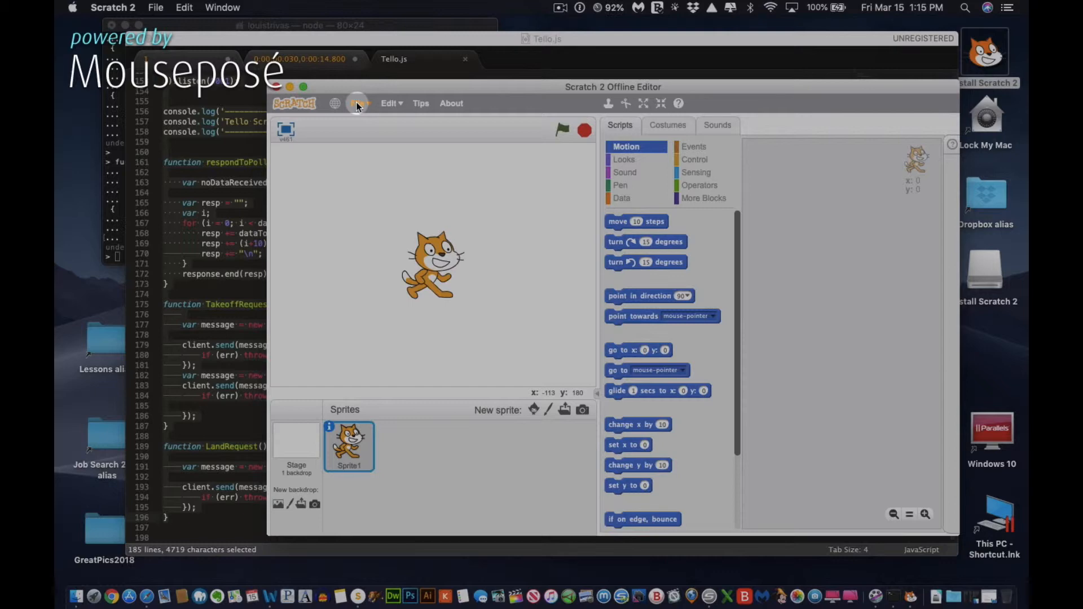
pyautogui.click(356, 102)
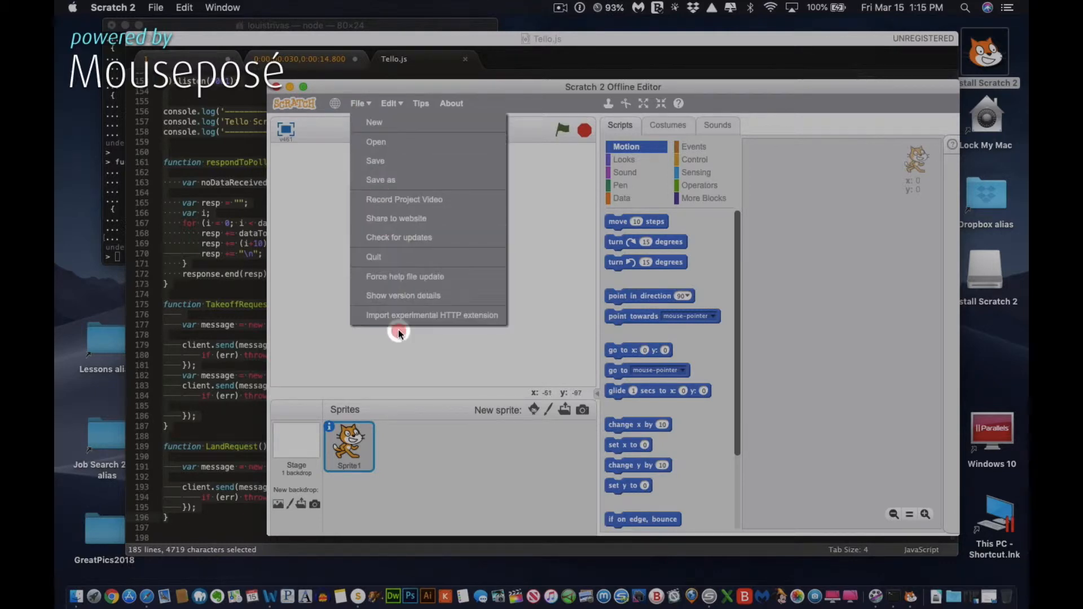
pyautogui.moveTo(403, 321)
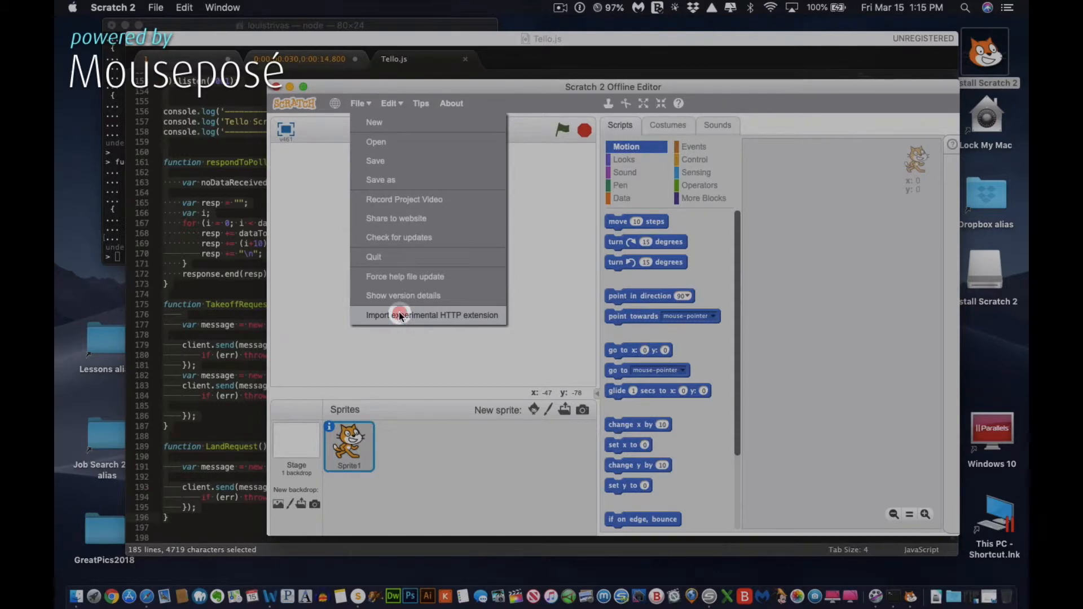
# - Import experimental HTTP extension Tello.s2e from Desktop > Release > Scratch and confirm
pyautogui.click(399, 316)
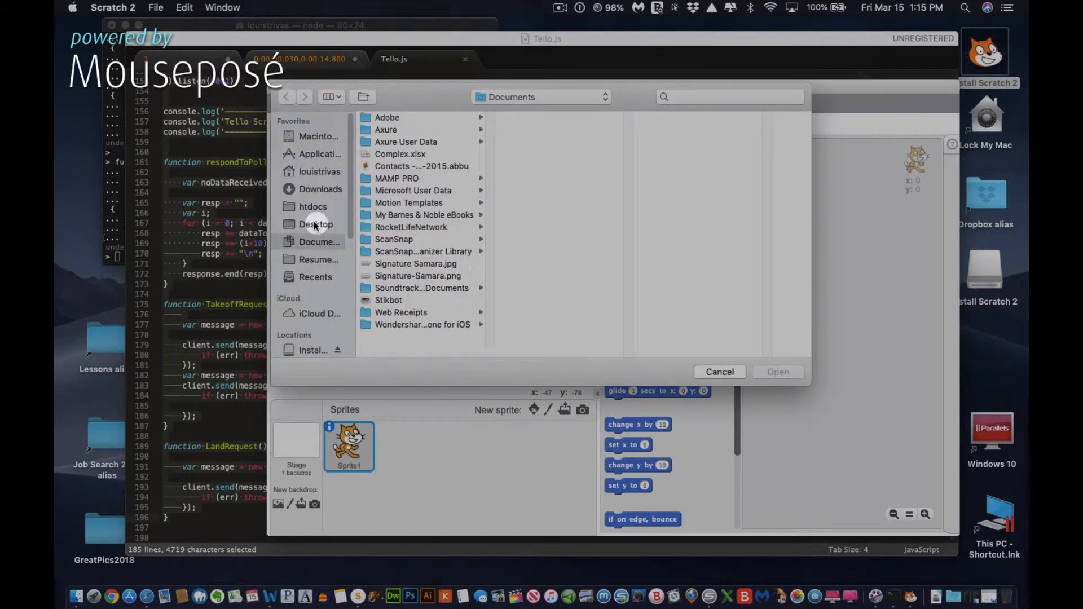
pyautogui.click(316, 224)
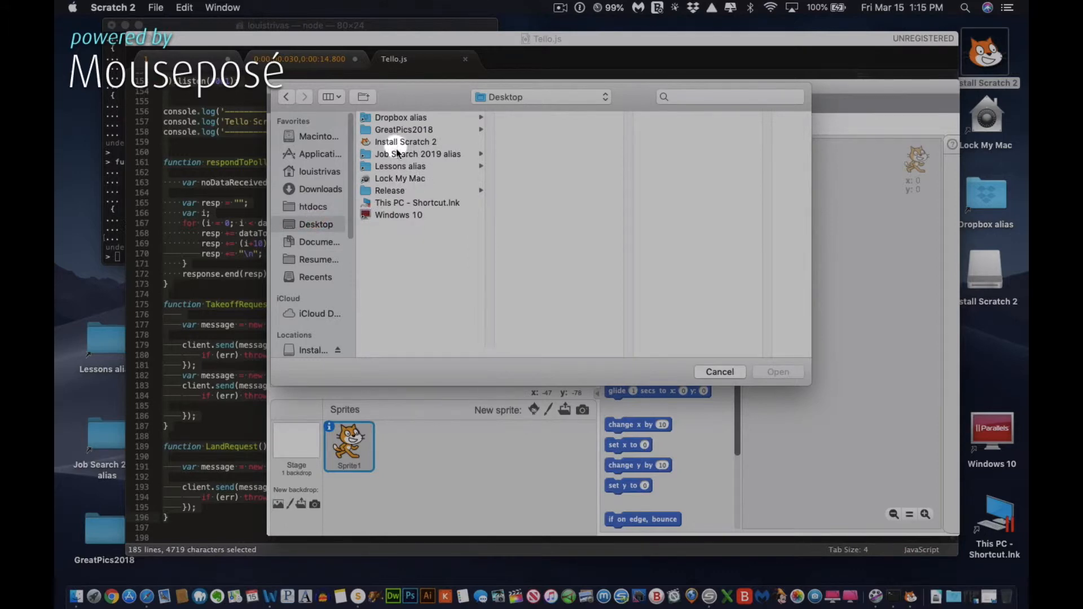
pyautogui.click(391, 191)
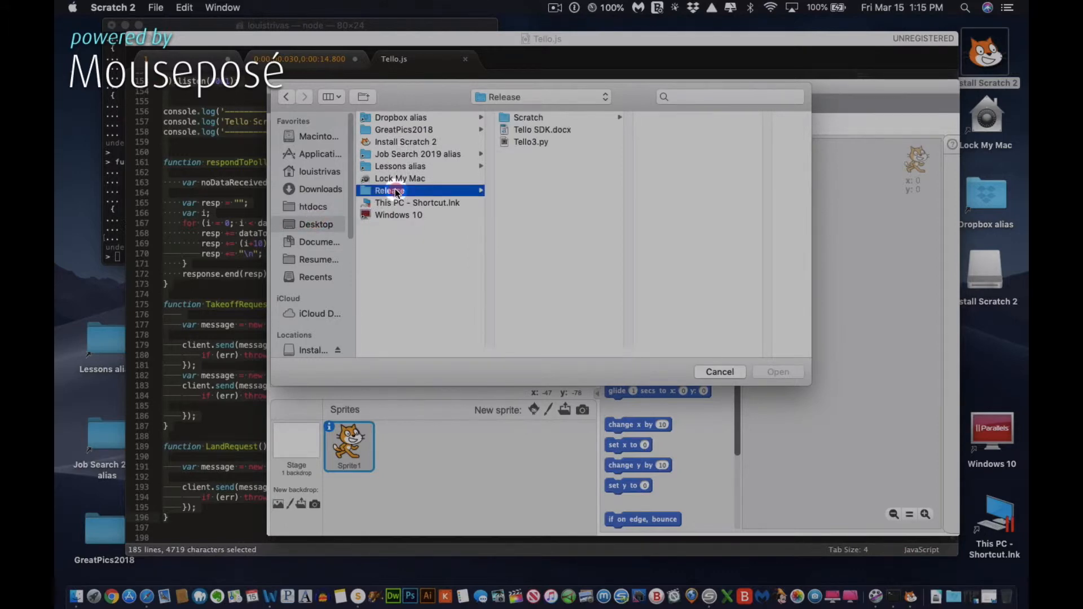
pyautogui.click(528, 117)
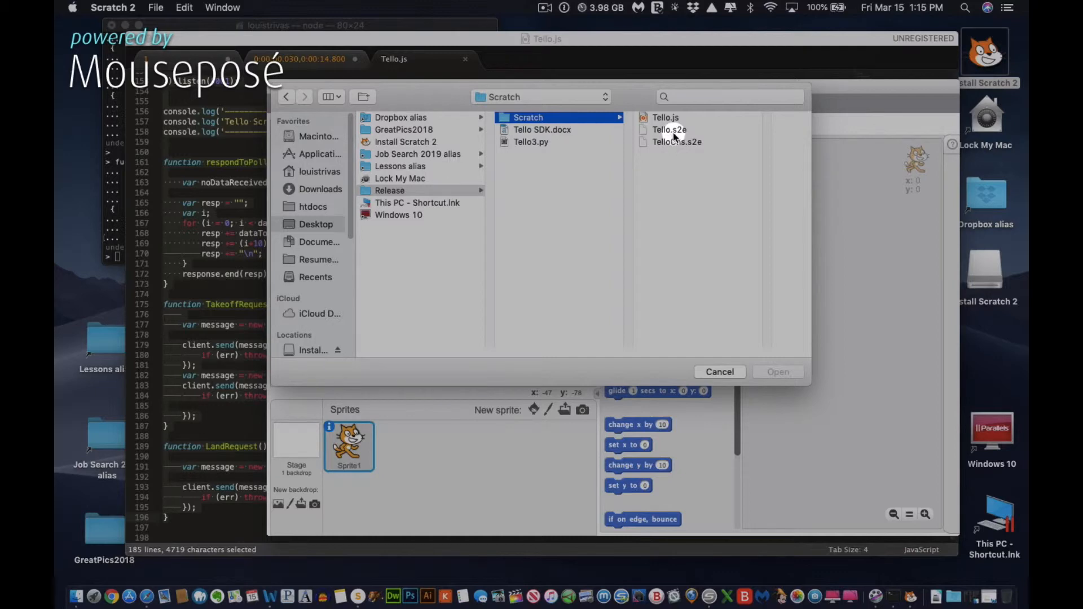
pyautogui.click(669, 128)
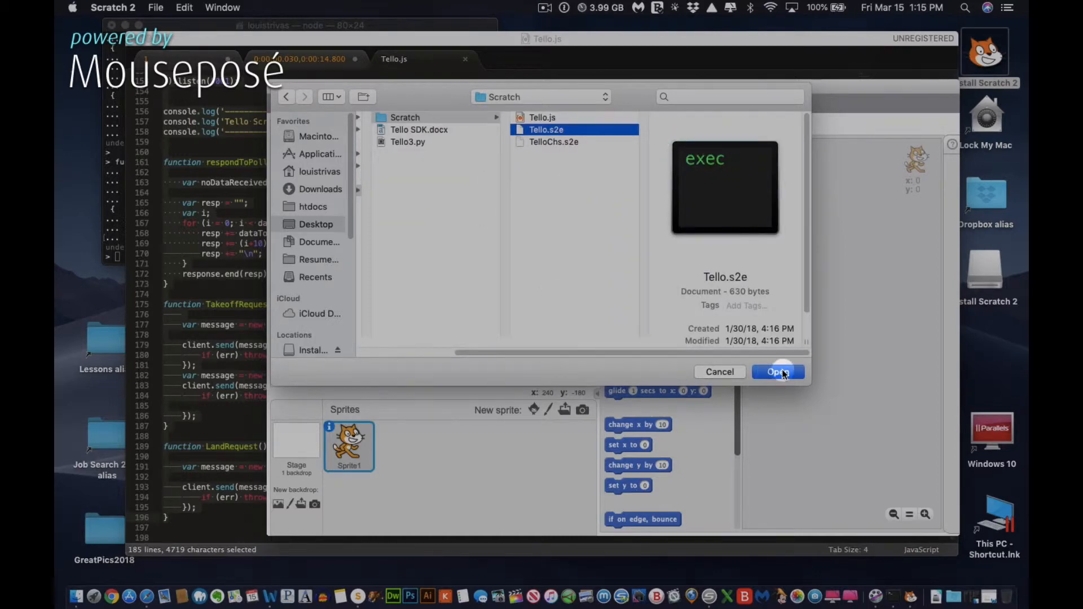
pyautogui.click(779, 373)
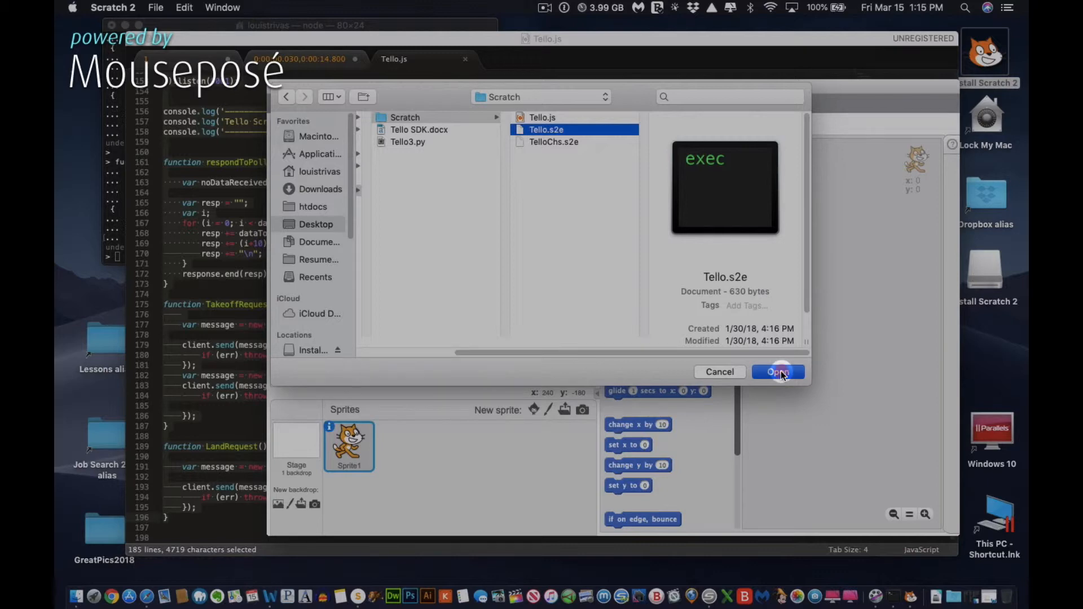
pyautogui.click(779, 372)
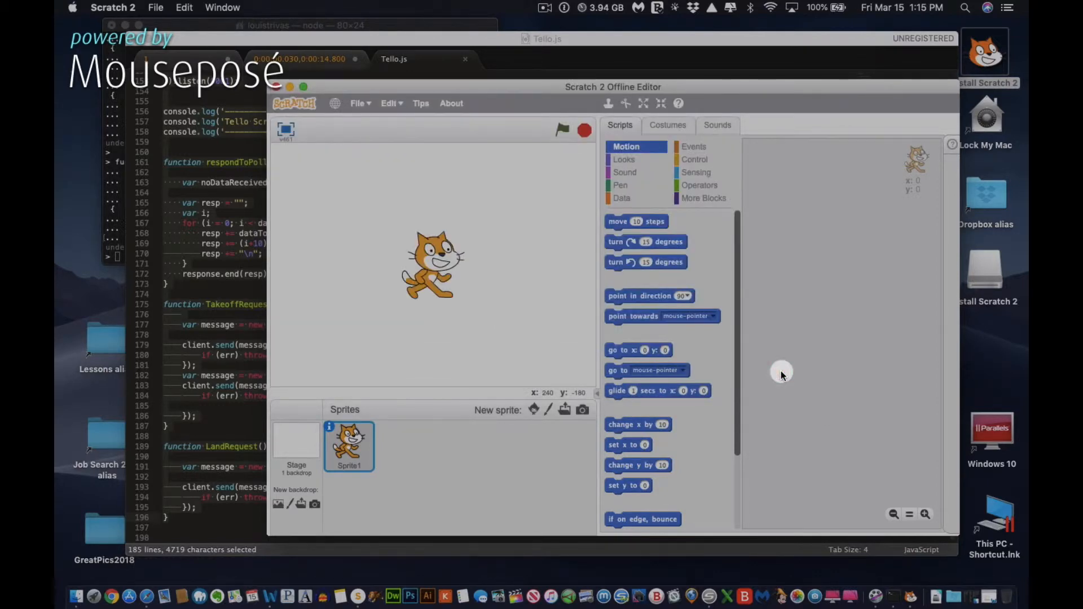
pyautogui.moveTo(716, 249)
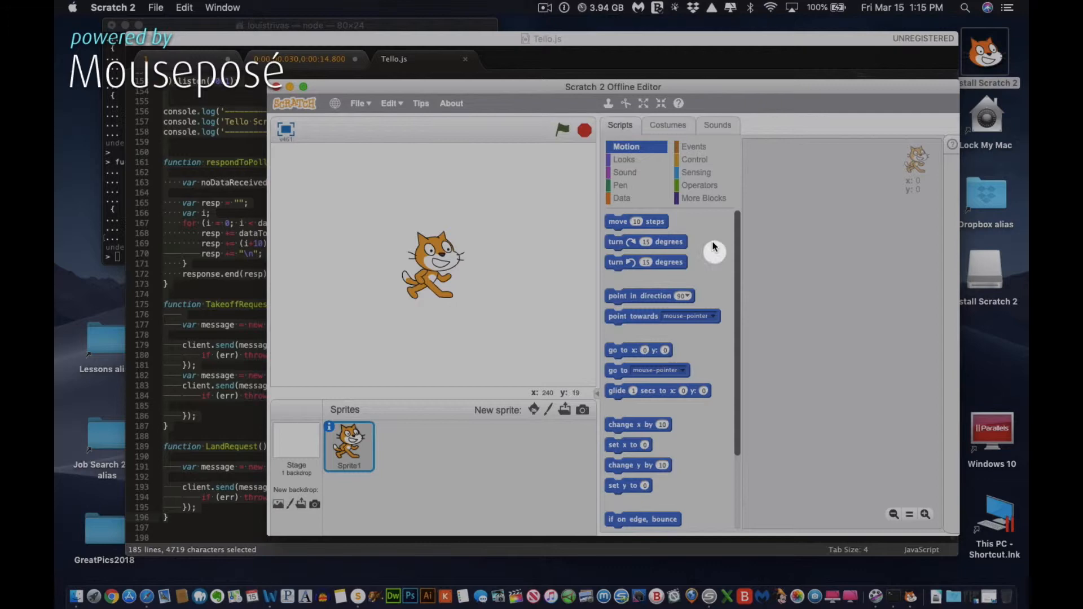
# - Confirm Tello Control's green light, then attach 'when space key pressed' to the land block and park it top right
pyautogui.click(704, 197)
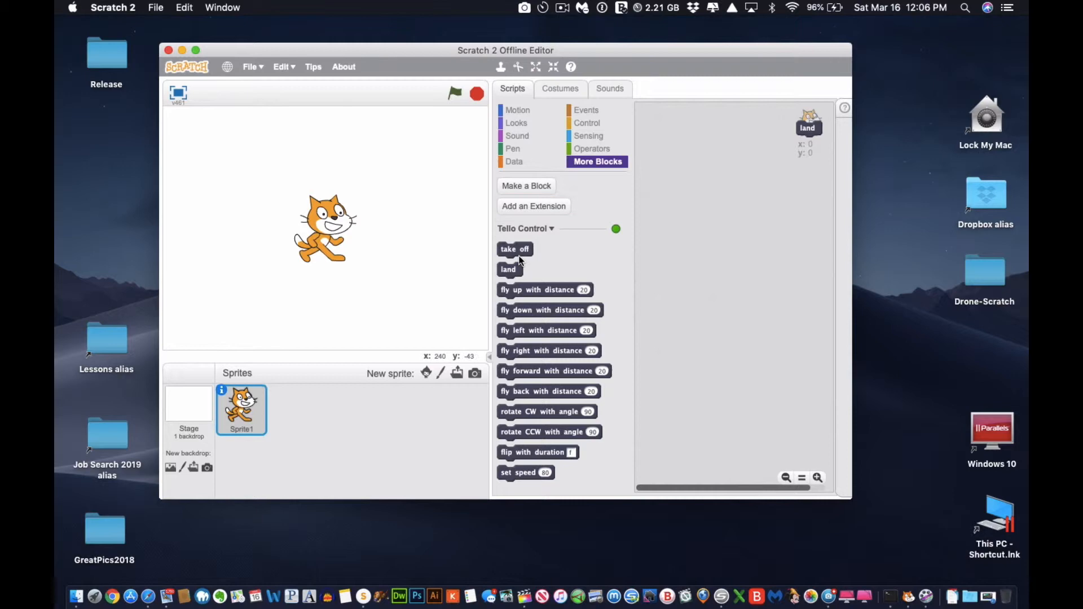
pyautogui.moveTo(629, 212)
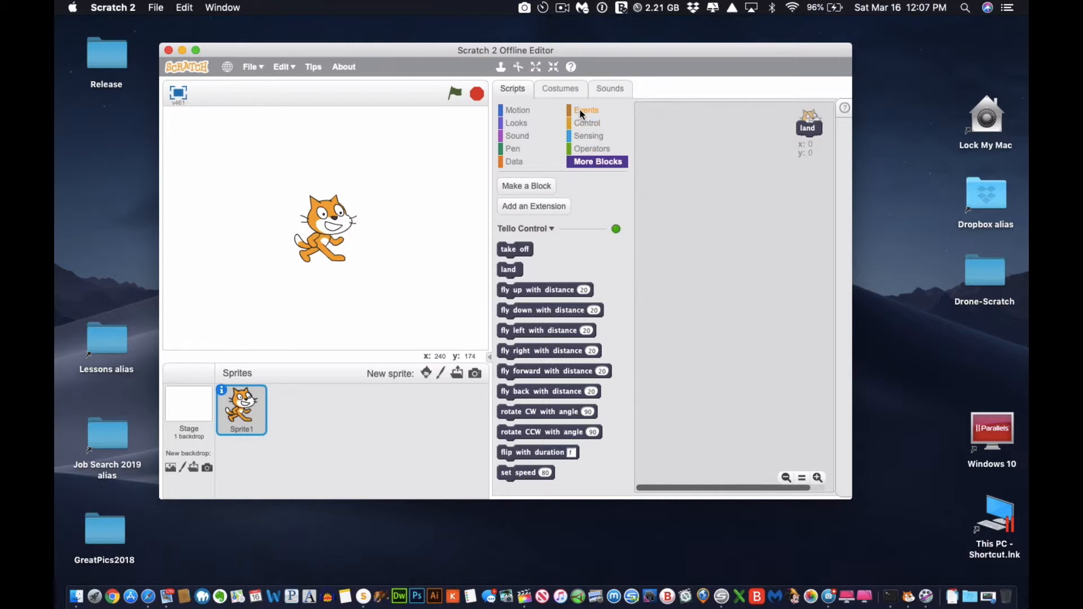
pyautogui.click(586, 111)
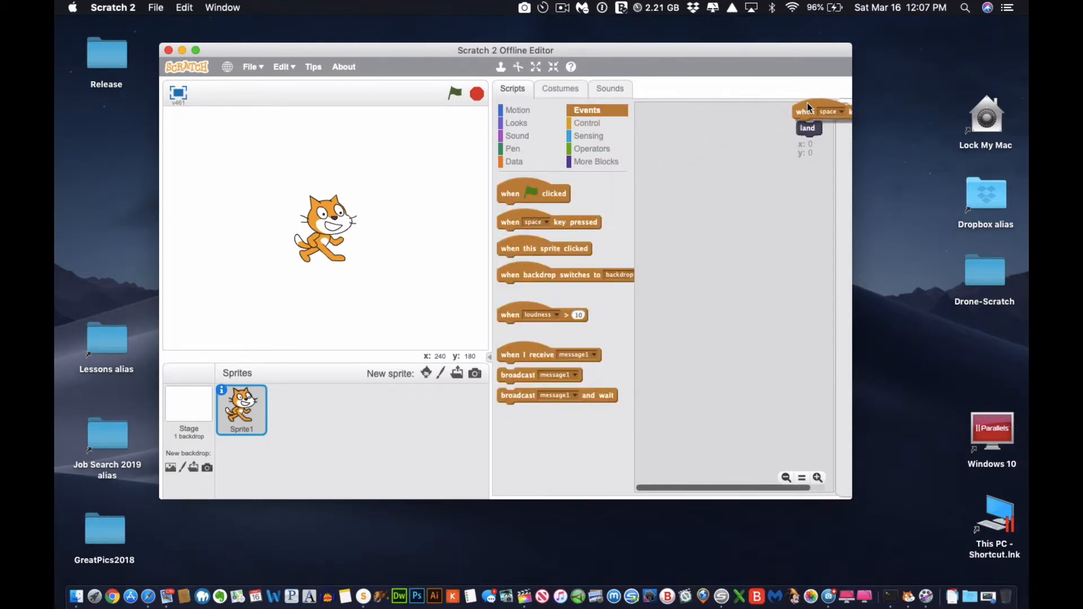
pyautogui.moveTo(815, 111); pyautogui.dragTo(781, 119)
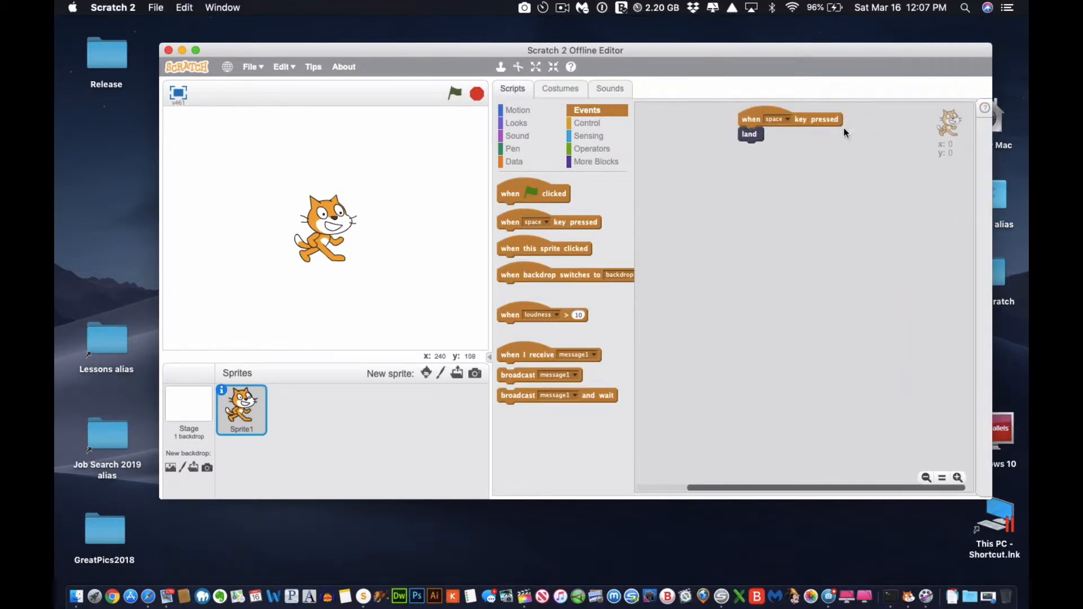
pyautogui.moveTo(788, 118); pyautogui.dragTo(905, 119)
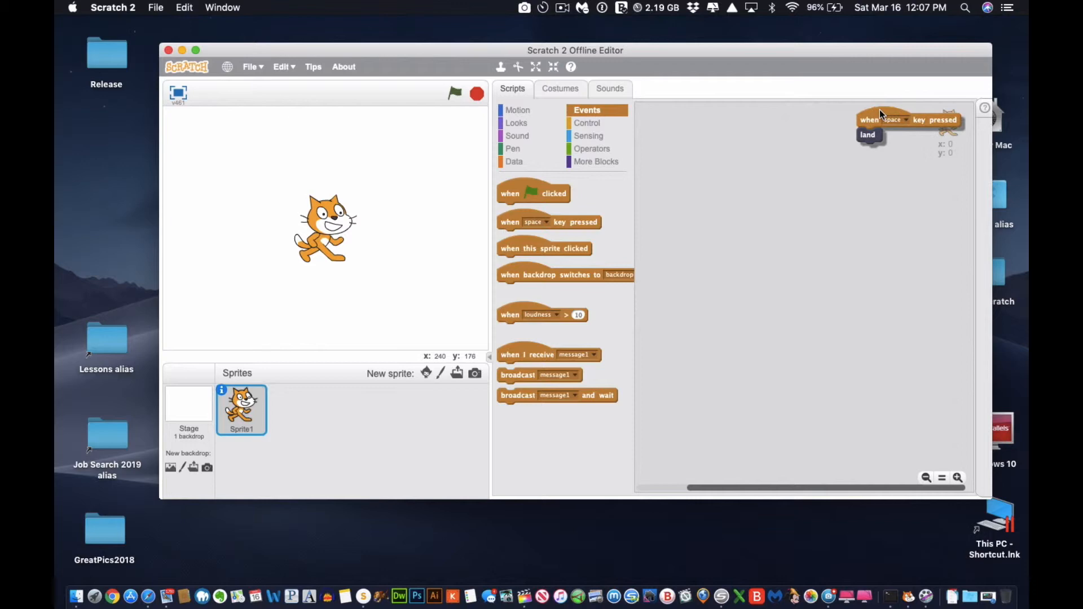
pyautogui.moveTo(885, 120); pyautogui.dragTo(888, 124)
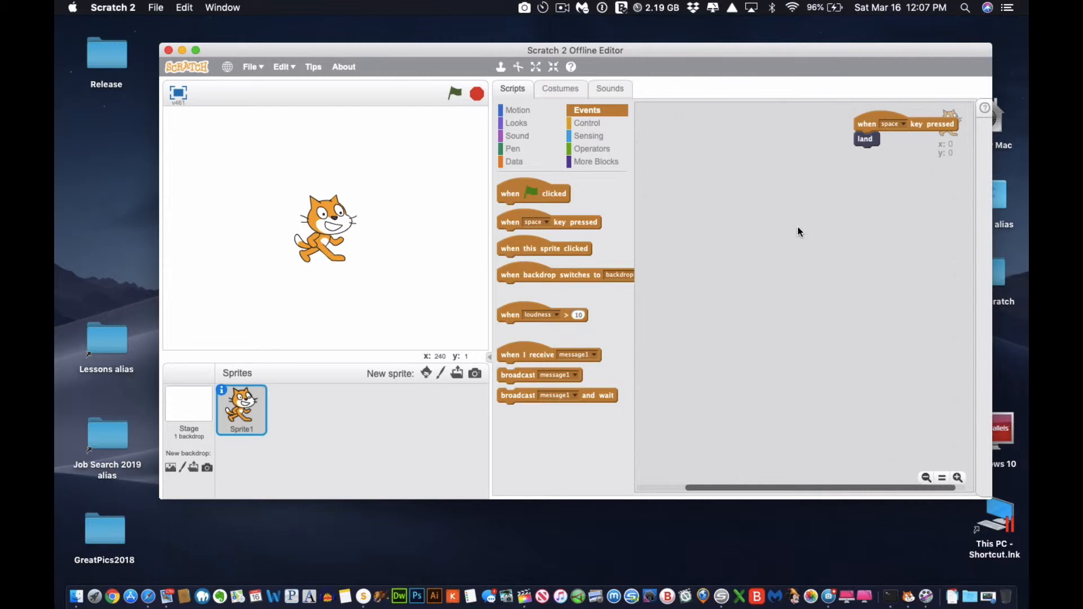
pyautogui.click(598, 162)
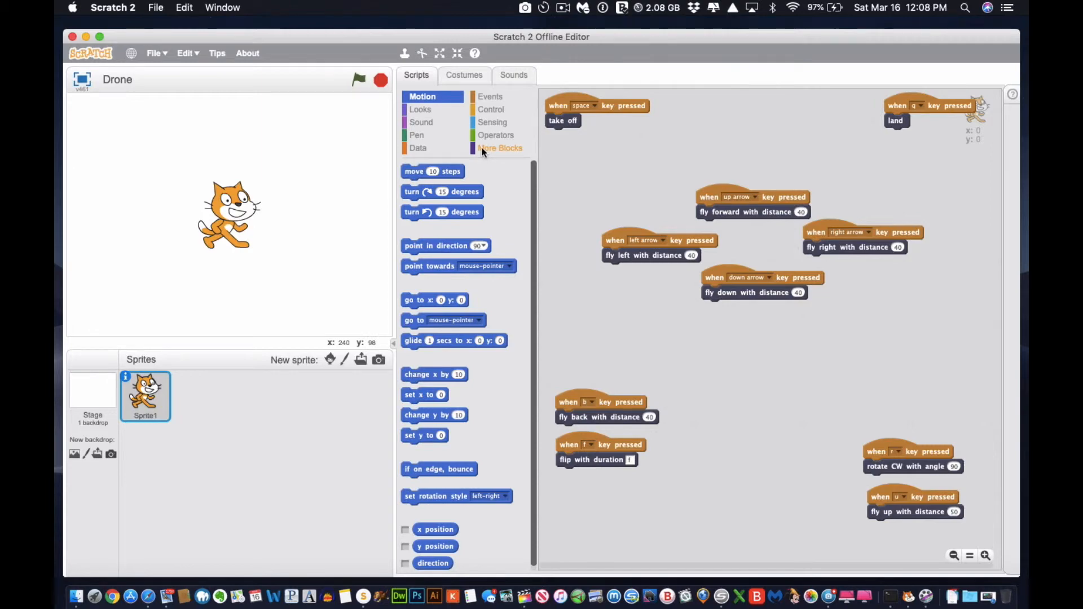
# - Show the Tello Control blocks beside the Drone sprite's ten key-triggered flight scripts
pyautogui.click(501, 147)
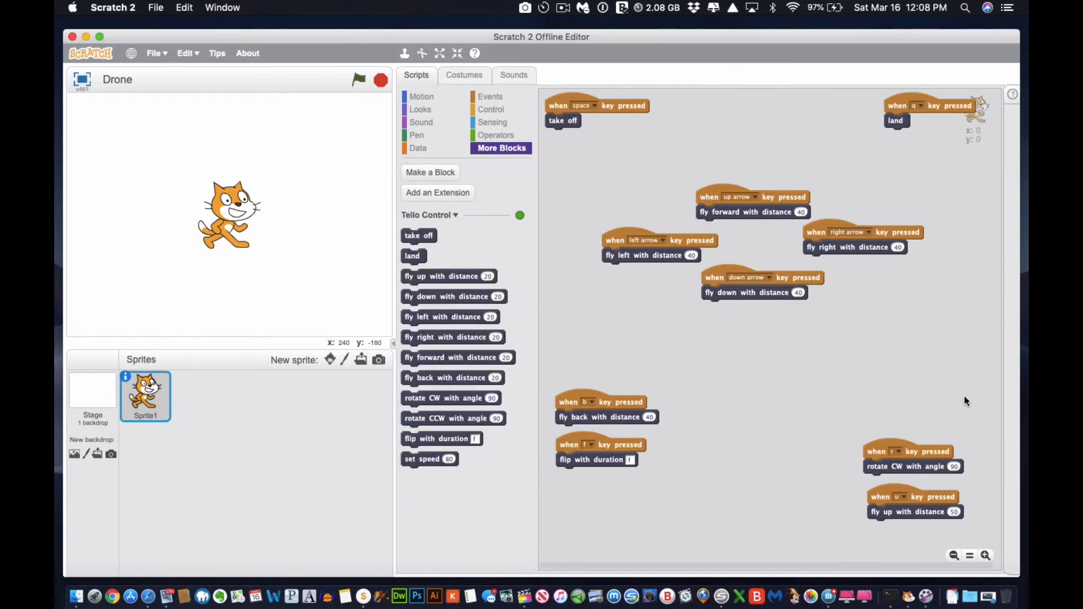